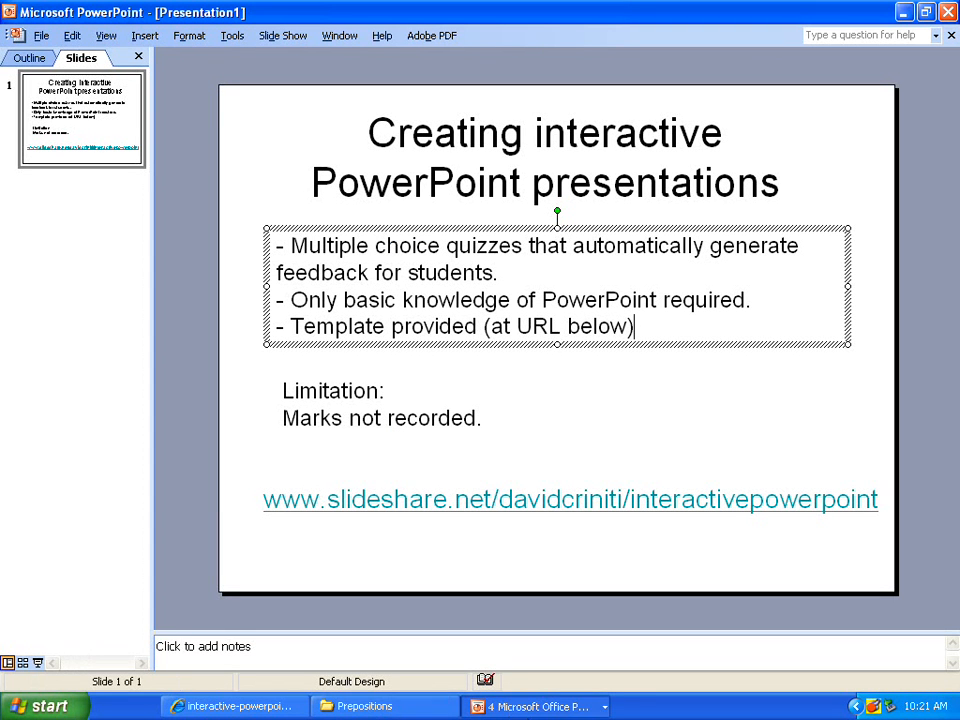
Switch to the Prepositions quiz presentation from the taskbar's PowerPoint group.
{"action": "left_click", "coordinate": [536, 706]}
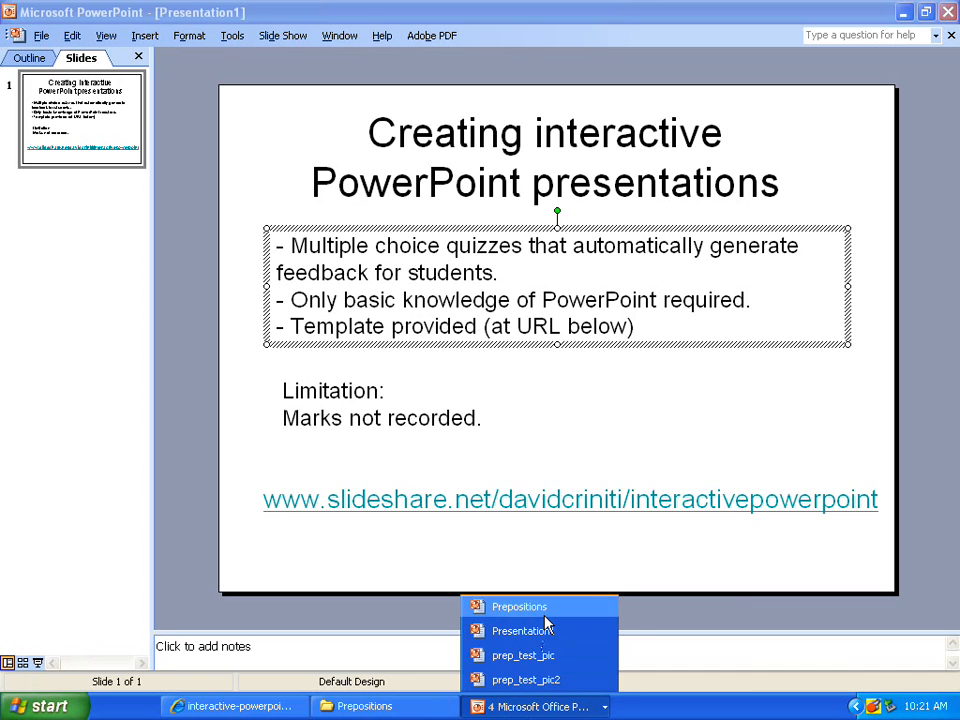
{"action": "left_click", "coordinate": [520, 606]}
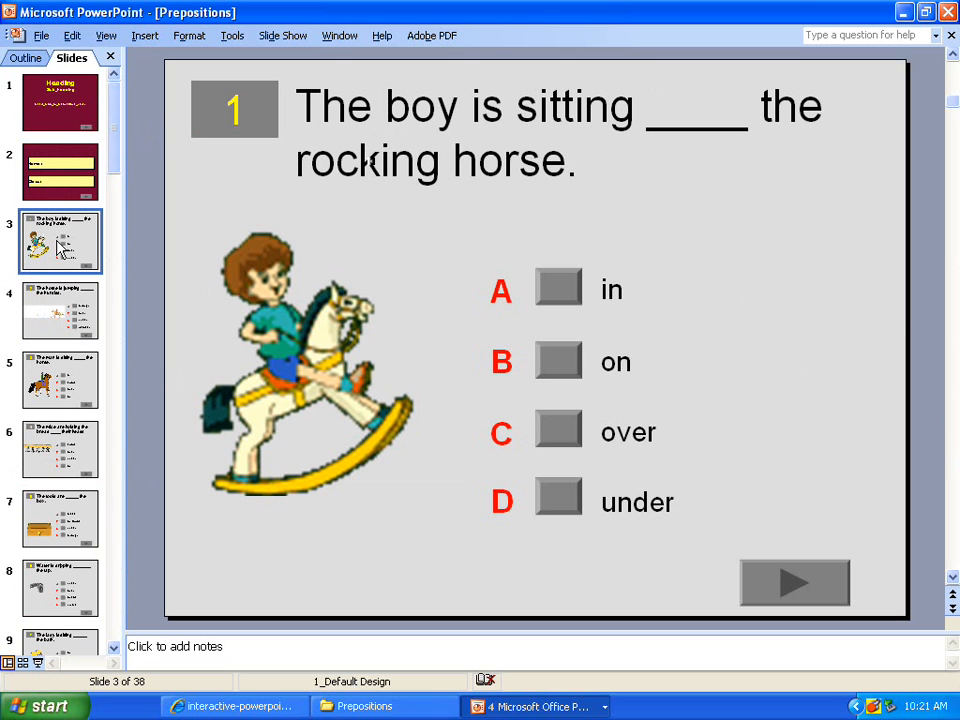
{"action": "mouse_move", "coordinate": [60, 244]}
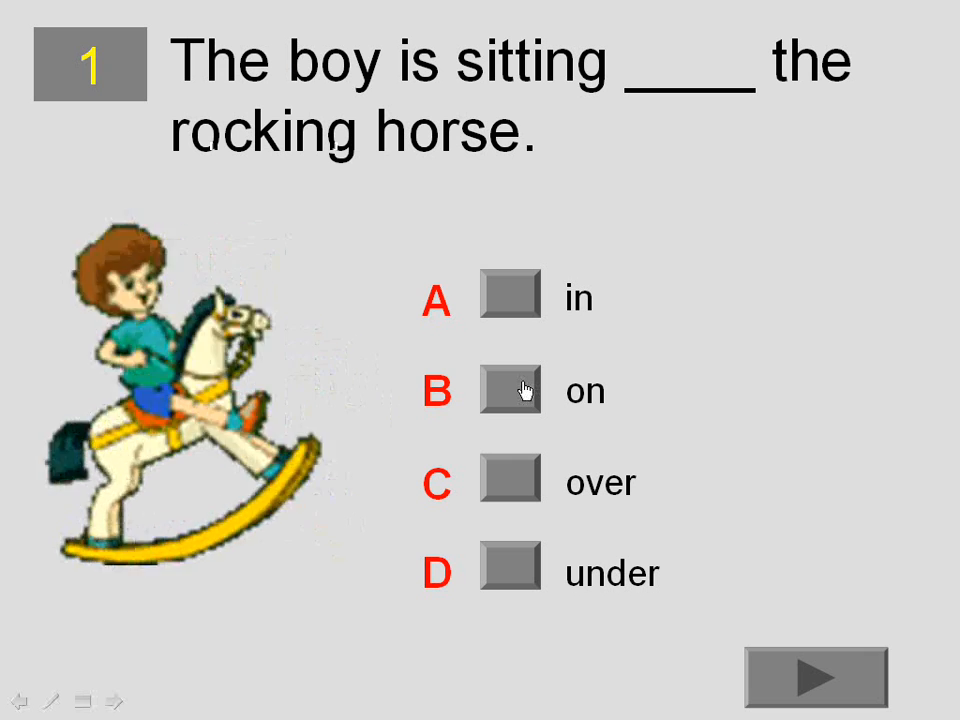
{"action": "mouse_move", "coordinate": [644, 352]}
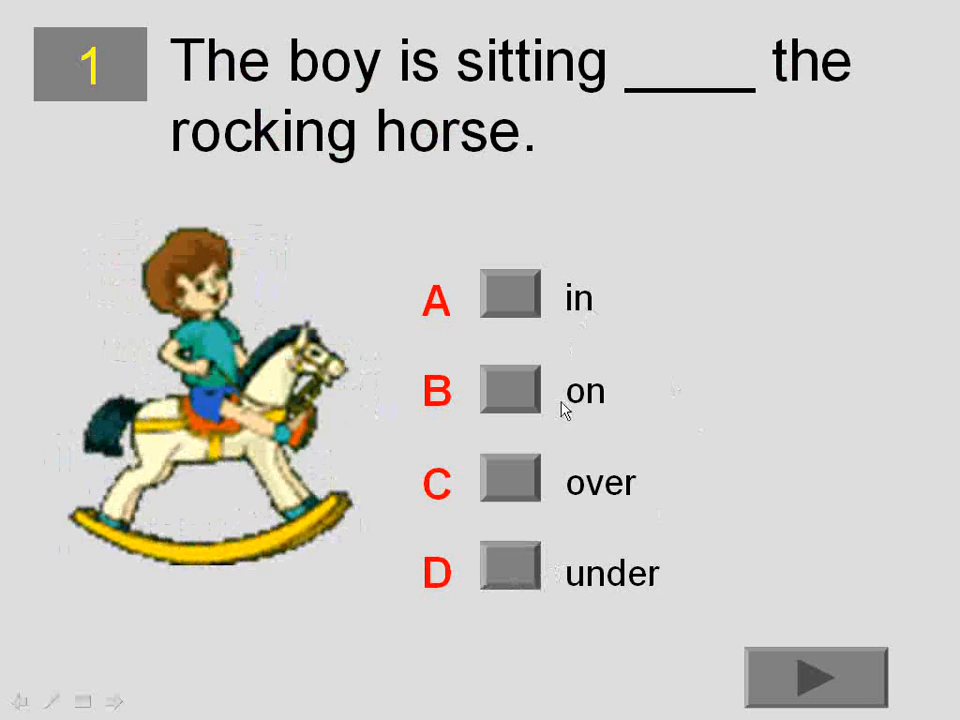
{"action": "mouse_move", "coordinate": [740, 320]}
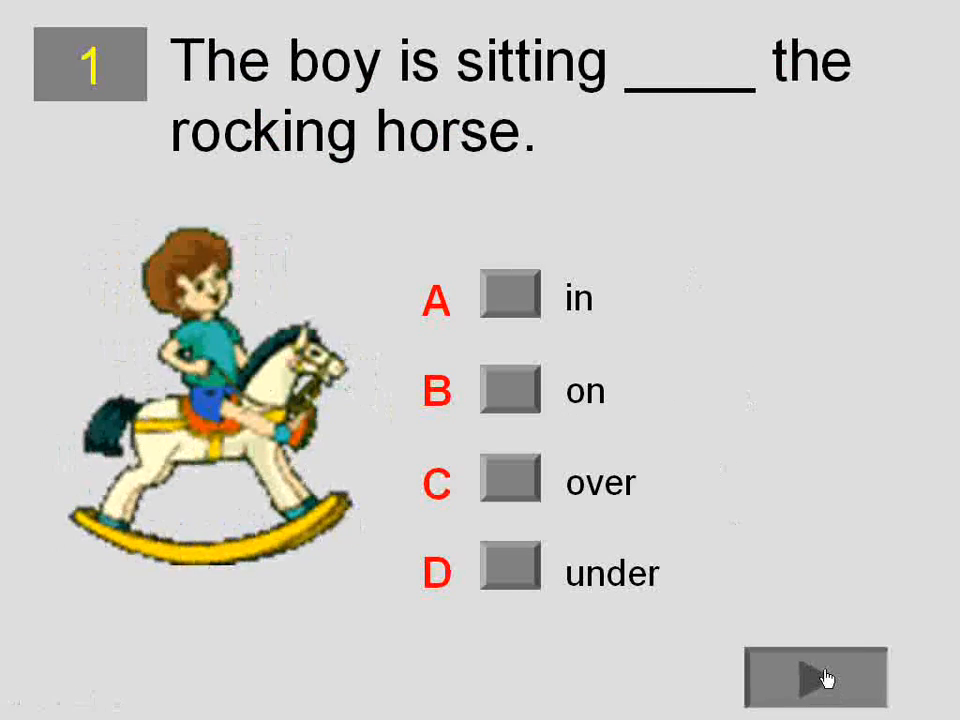
Advance the show to question 2, then end it to return to editing on that slide.
{"action": "left_click", "coordinate": [810, 680]}
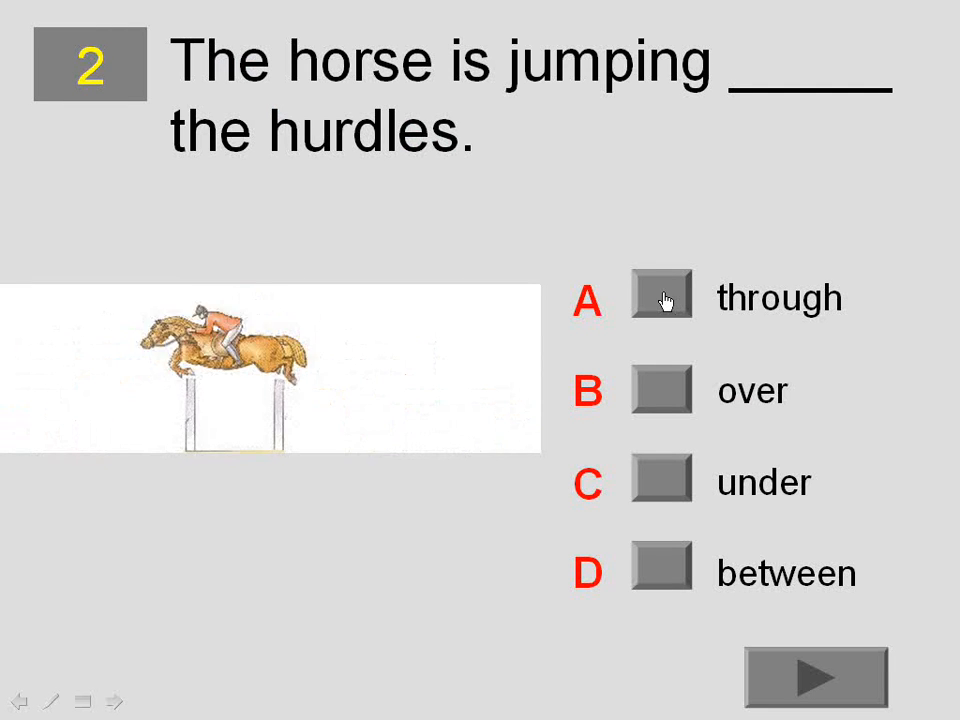
{"action": "key", "text": "Escape"}
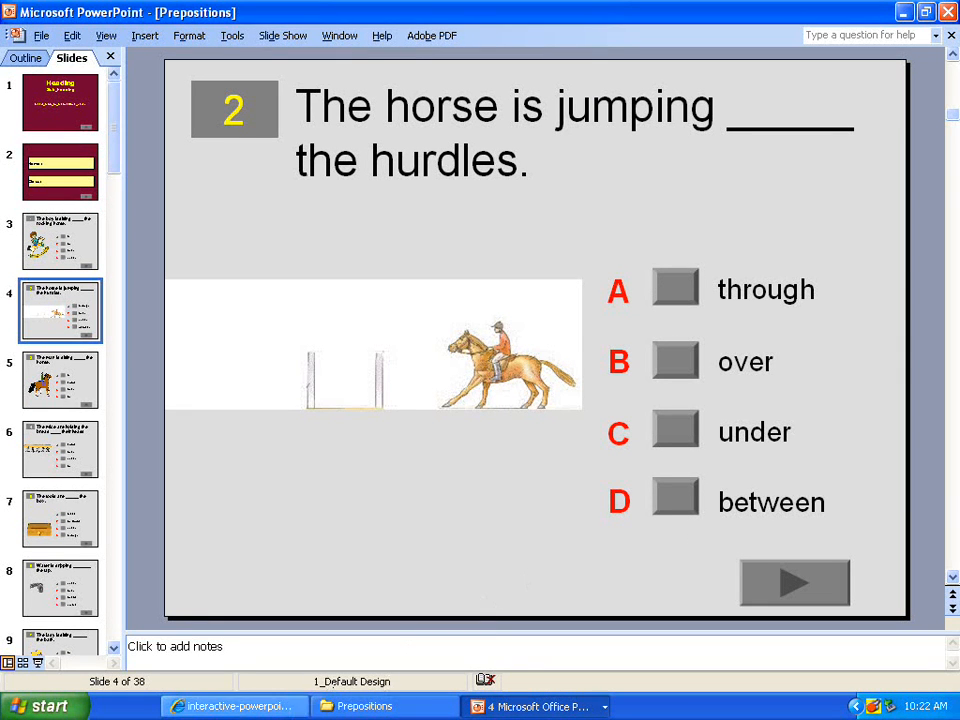
Switch to the intro presentation, present it full screen with F5, then leave the show.
{"action": "left_click", "coordinate": [536, 706]}
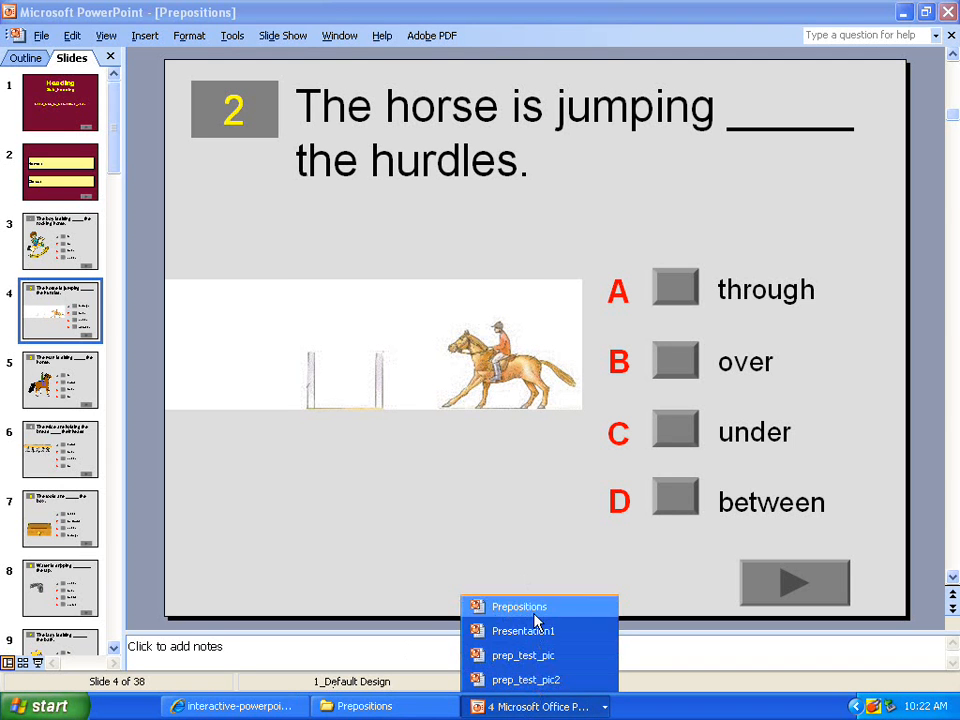
{"action": "left_click", "coordinate": [524, 630]}
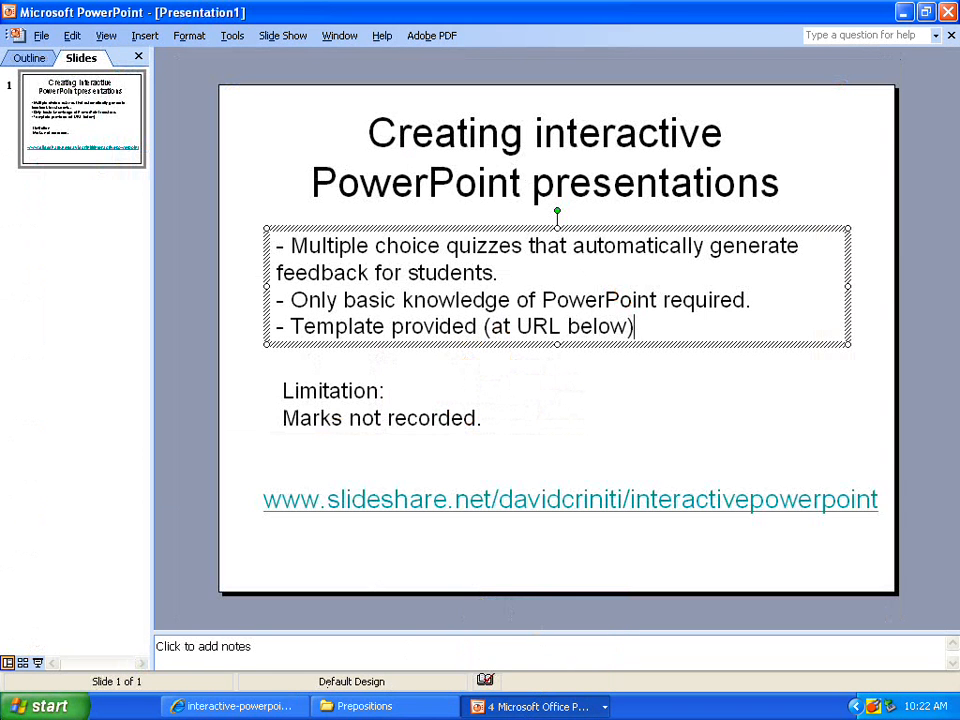
{"action": "key", "text": "F5"}
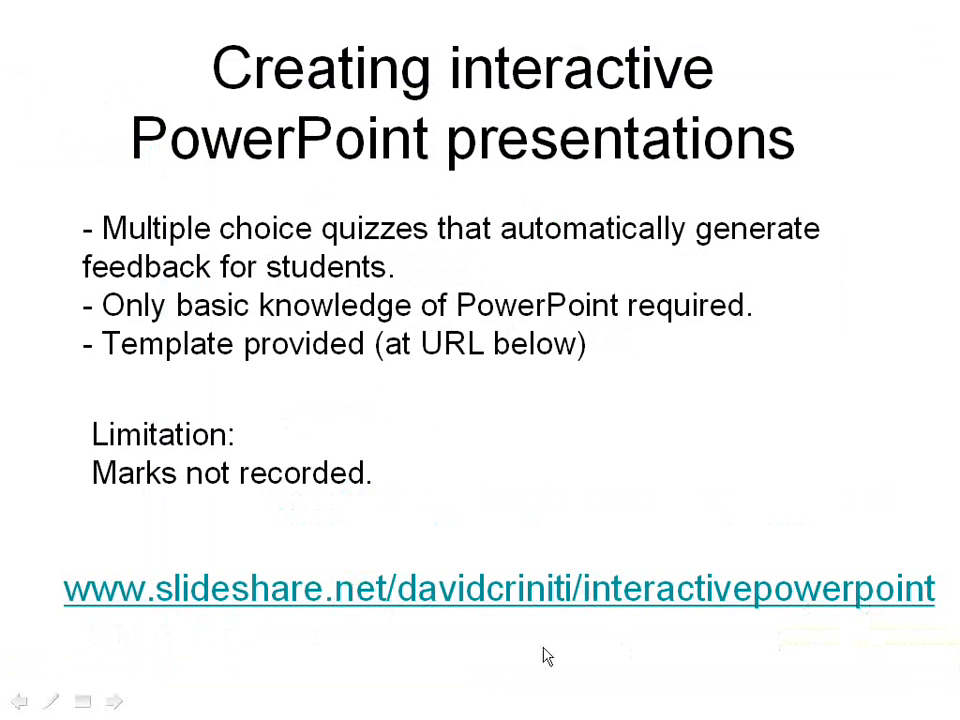
{"action": "mouse_move", "coordinate": [338, 620]}
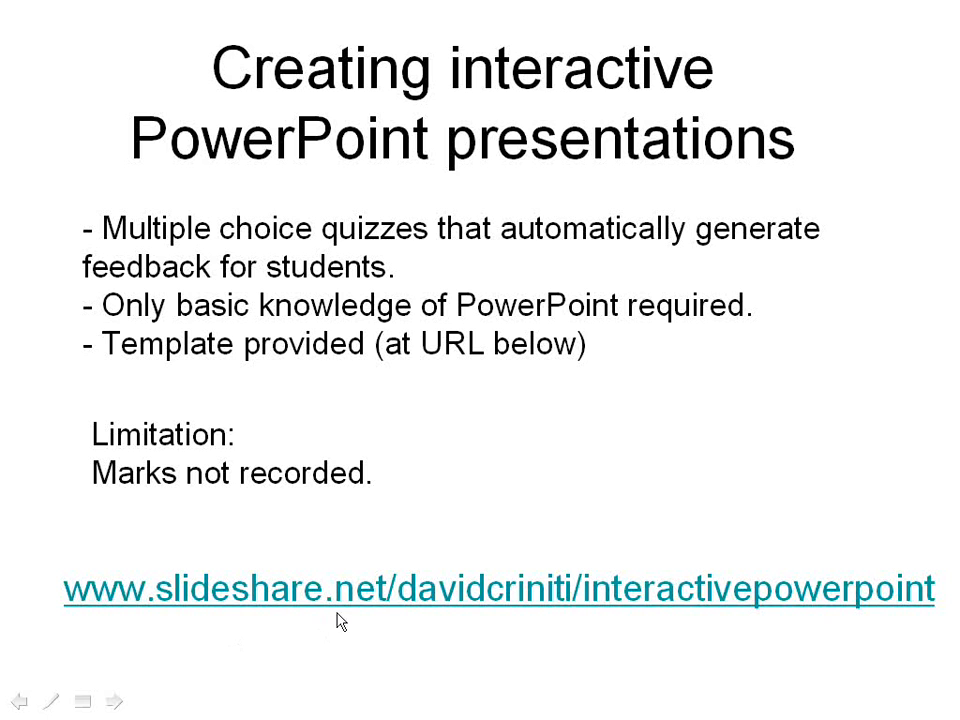
{"action": "mouse_move", "coordinate": [466, 608]}
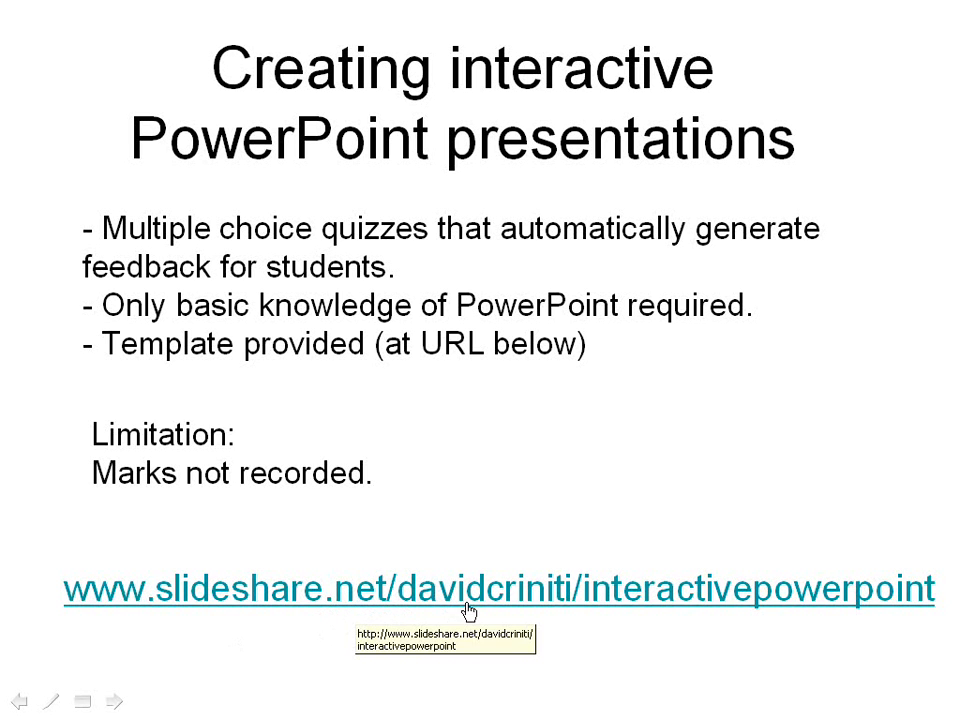
{"action": "mouse_move", "coordinate": [584, 604]}
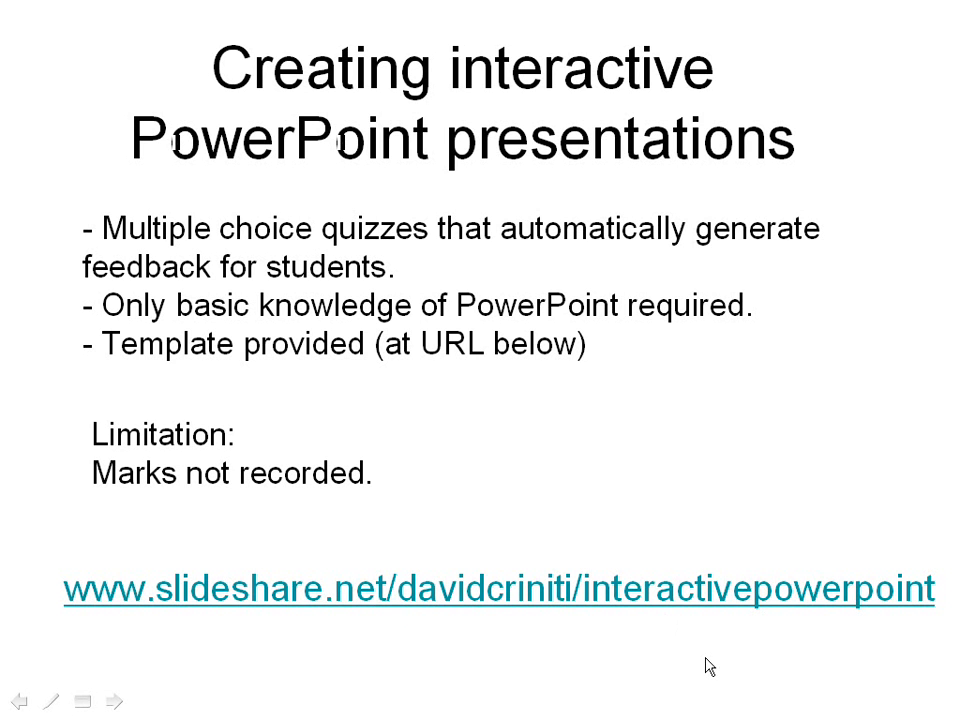
{"action": "key", "text": "Escape"}
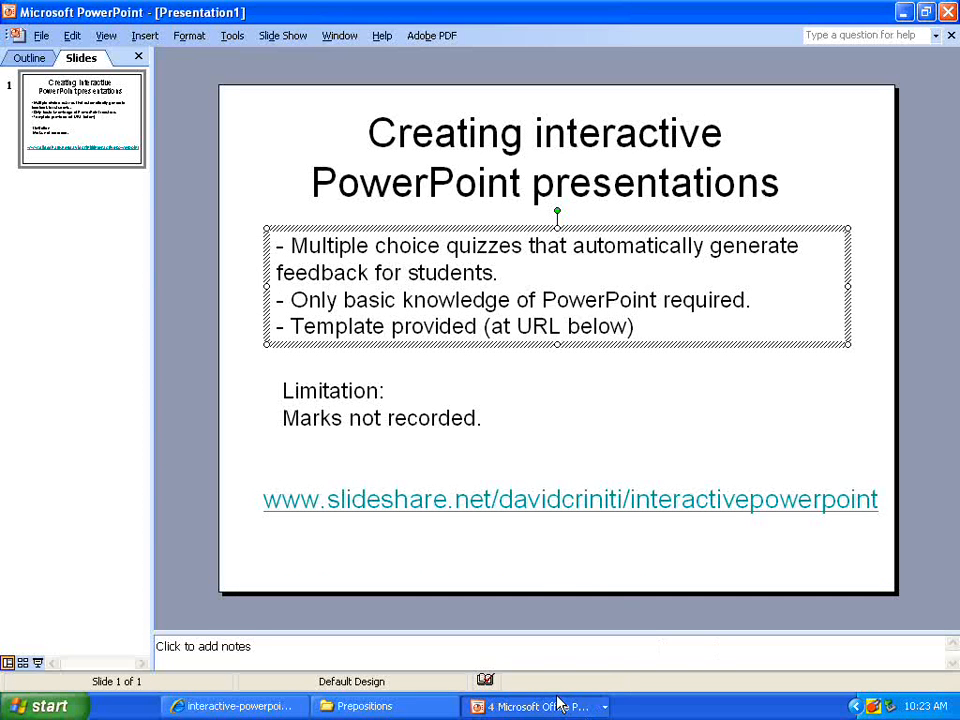
Switch to prep_test_pic and browse its Heading, Name and Class, blank and first question slides.
{"action": "left_click", "coordinate": [536, 706]}
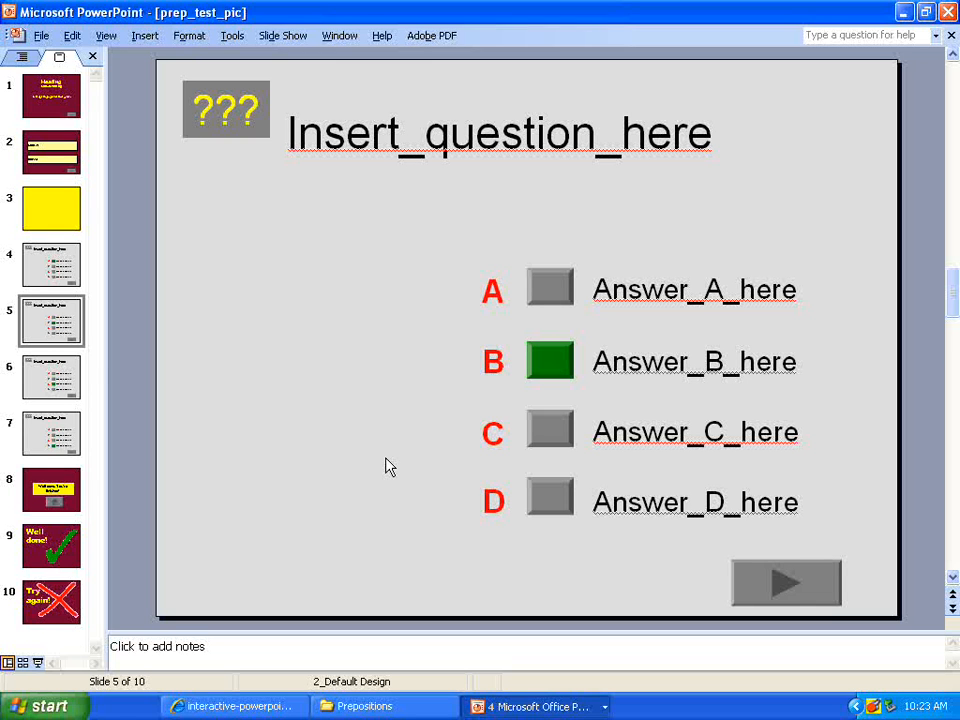
{"action": "mouse_move", "coordinate": [70, 322]}
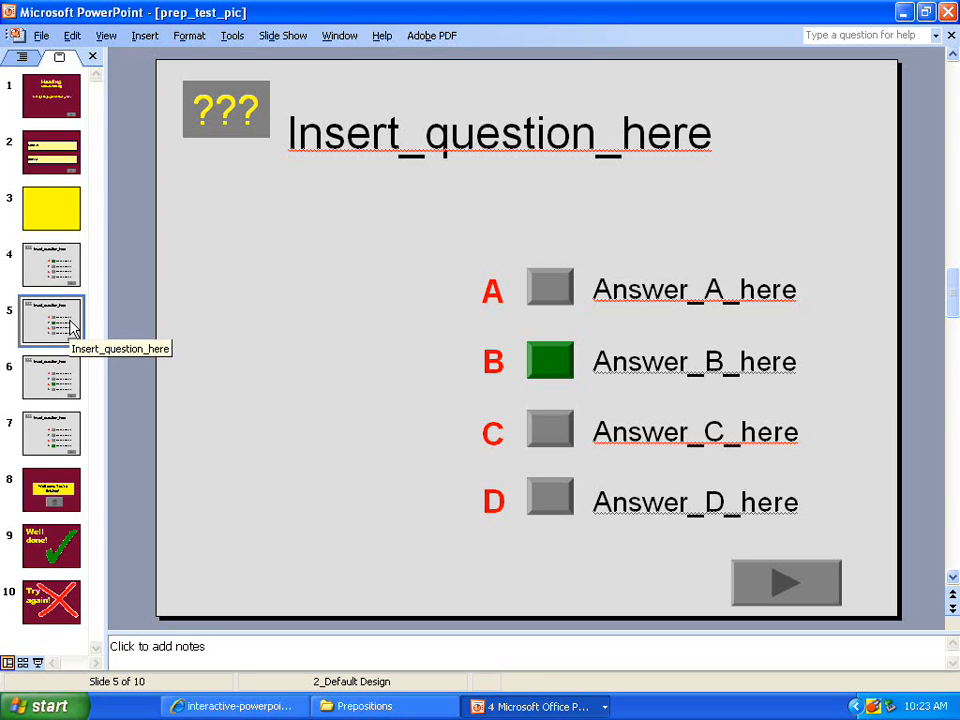
{"action": "left_click", "coordinate": [52, 208]}
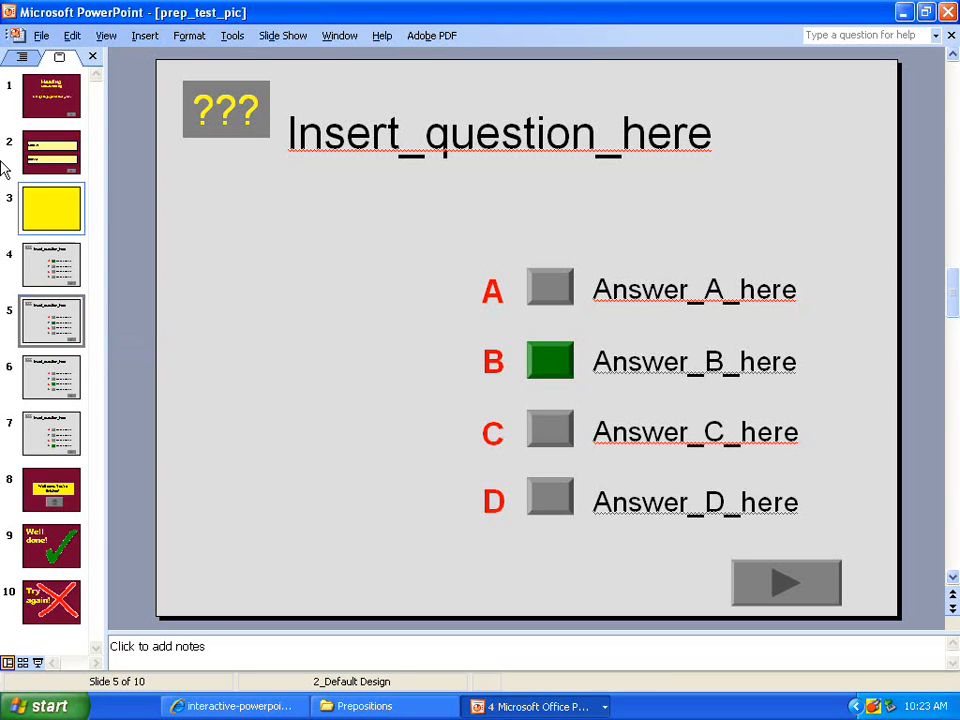
{"action": "left_click", "coordinate": [52, 96]}
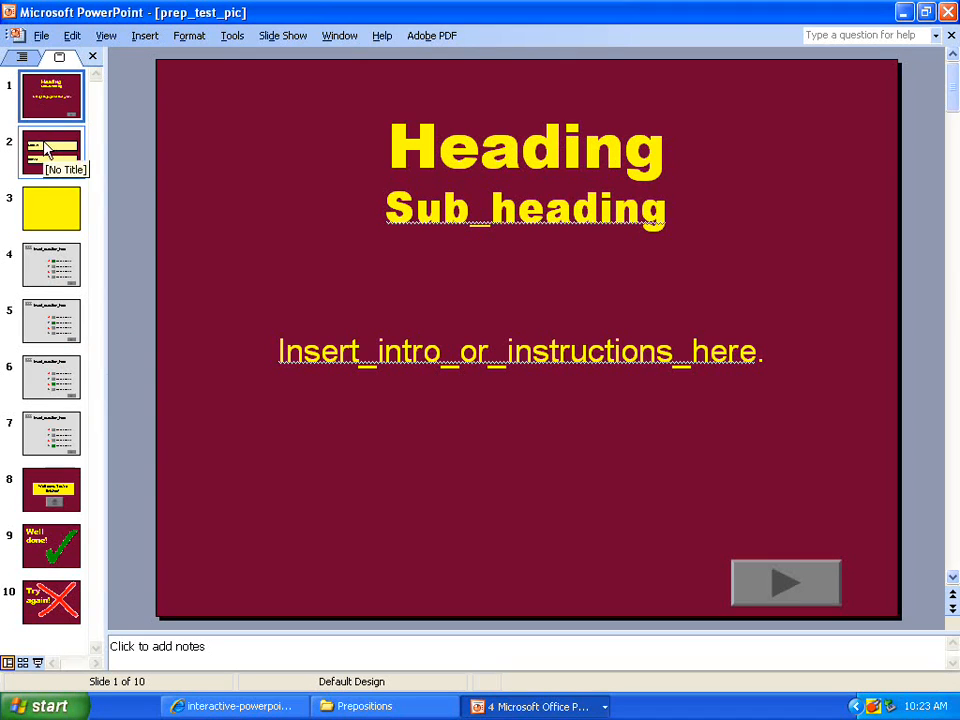
{"action": "left_click", "coordinate": [52, 152]}
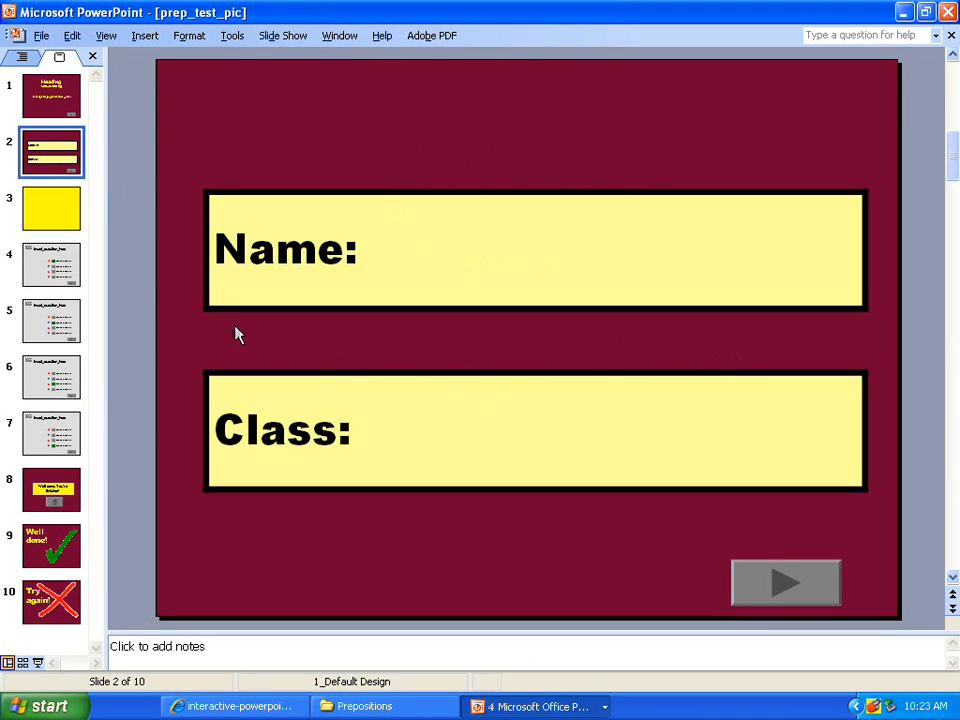
{"action": "left_click", "coordinate": [52, 208]}
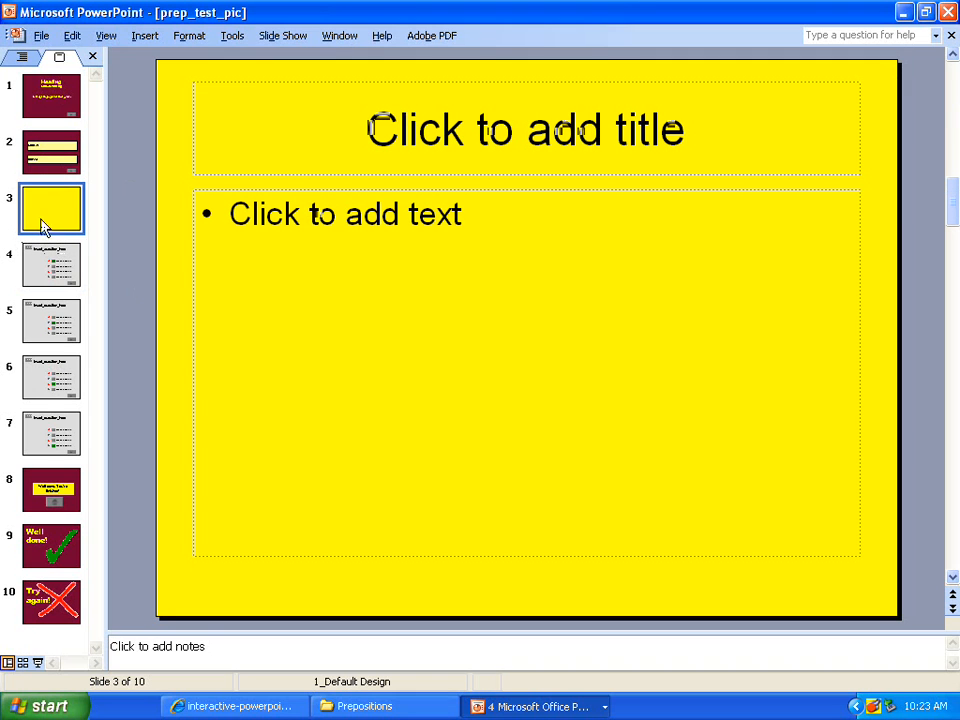
{"action": "mouse_move", "coordinate": [52, 208]}
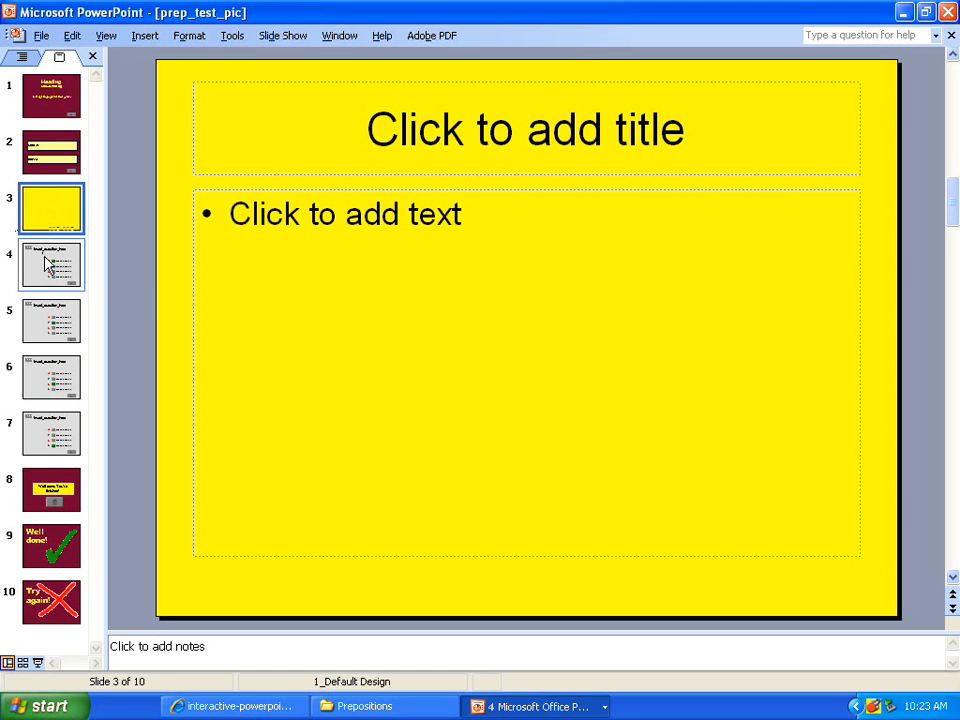
{"action": "mouse_move", "coordinate": [50, 264]}
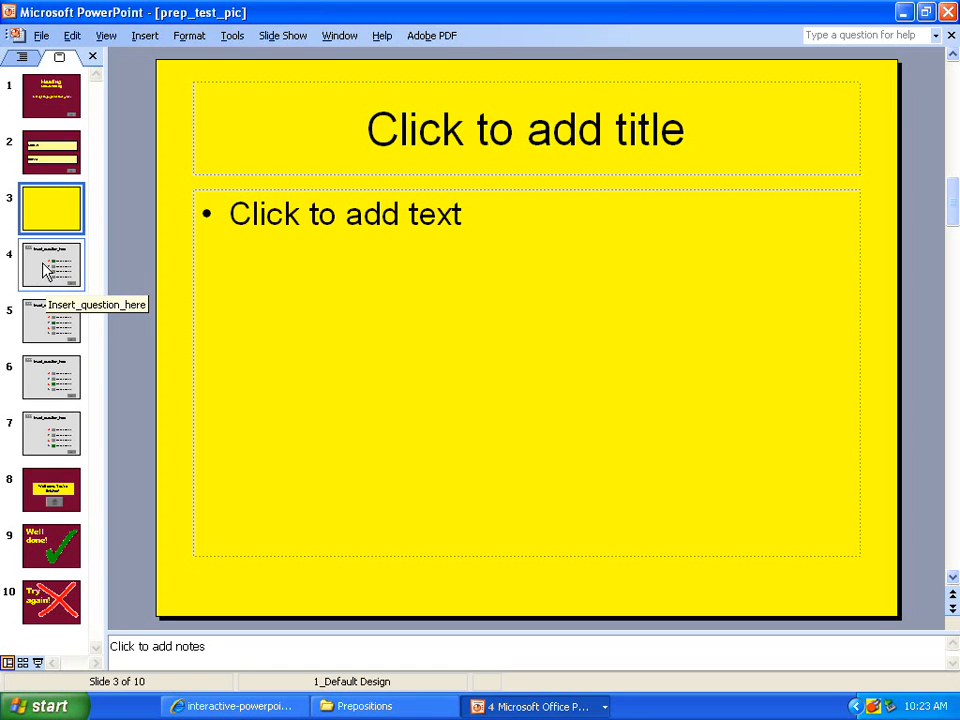
{"action": "left_click", "coordinate": [52, 264]}
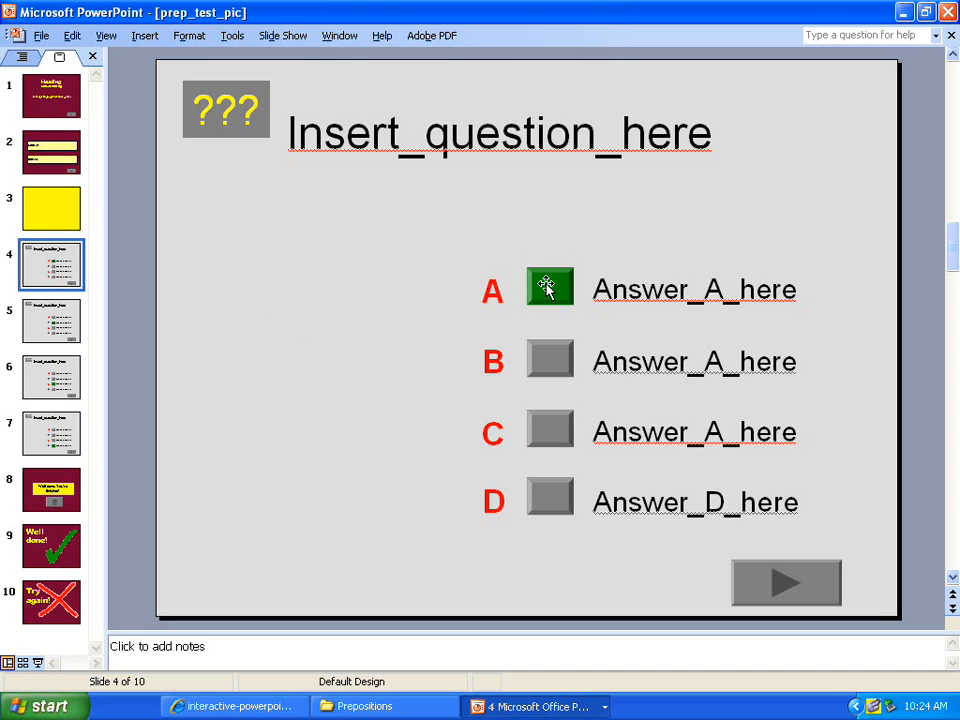
{"action": "mouse_move", "coordinate": [128, 518]}
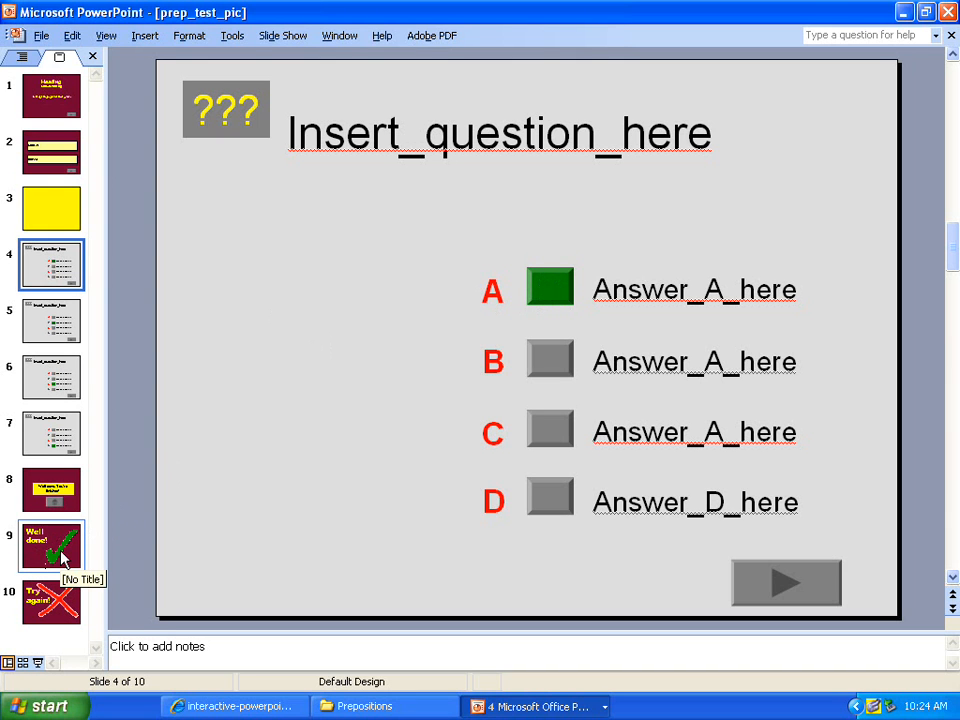
{"action": "mouse_move", "coordinate": [44, 408]}
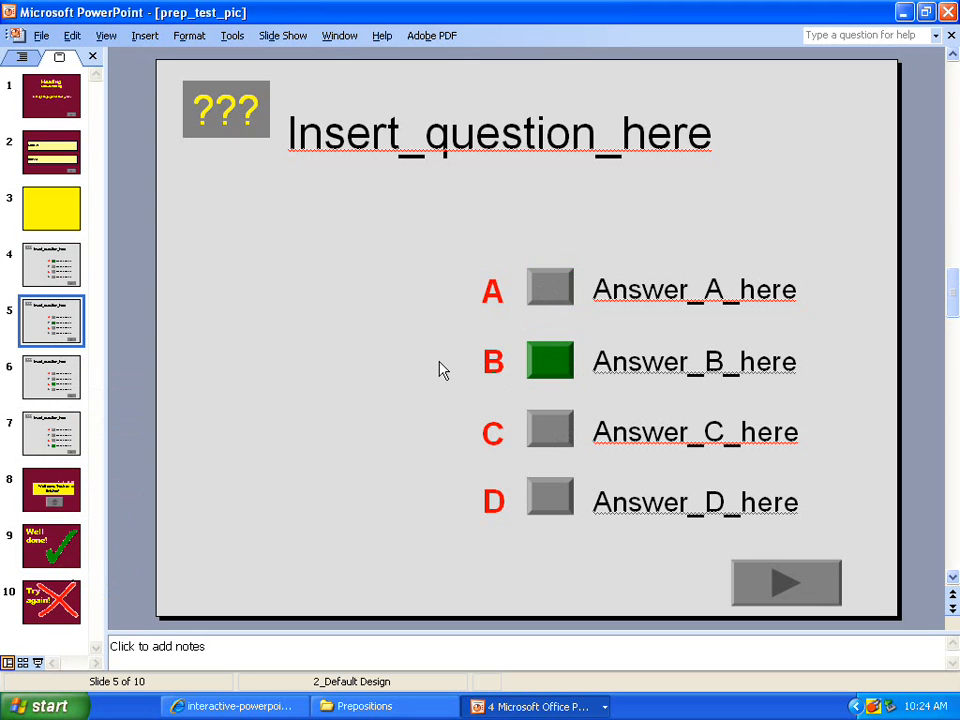
{"action": "mouse_move", "coordinate": [92, 570]}
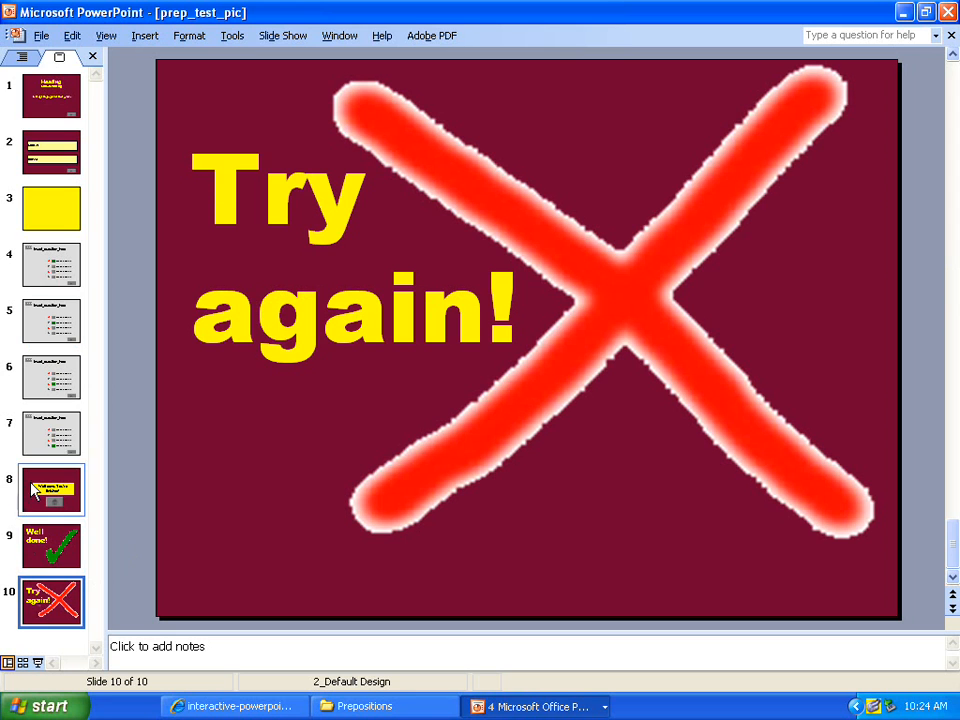
{"action": "mouse_move", "coordinate": [72, 250]}
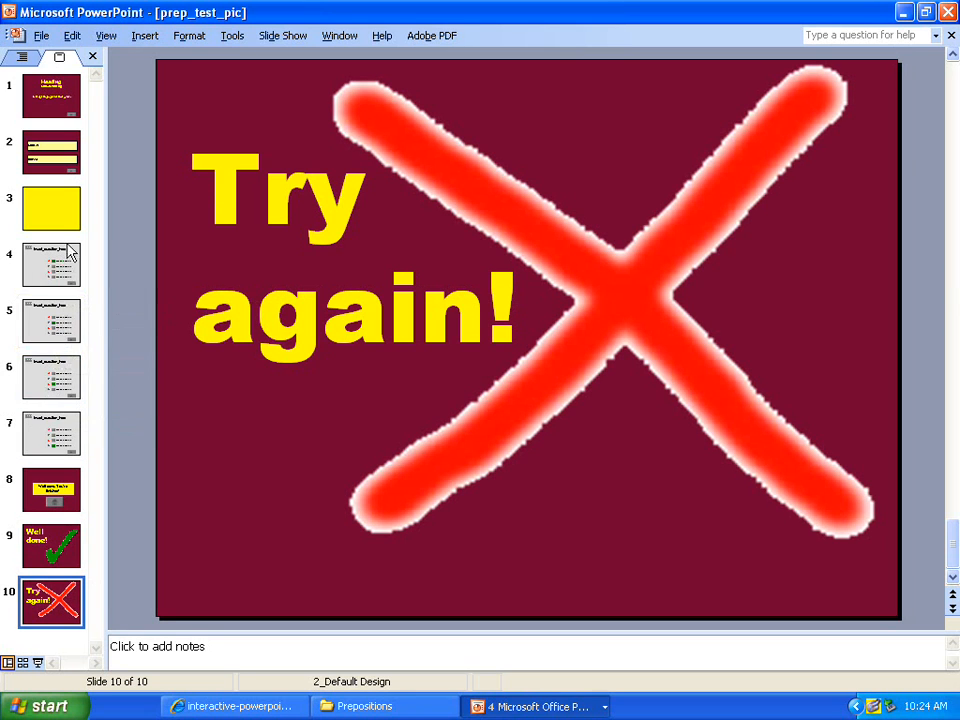
Browse question slides 4 to 7, whose highlighted answers run A through D.
{"action": "left_click", "coordinate": [52, 376]}
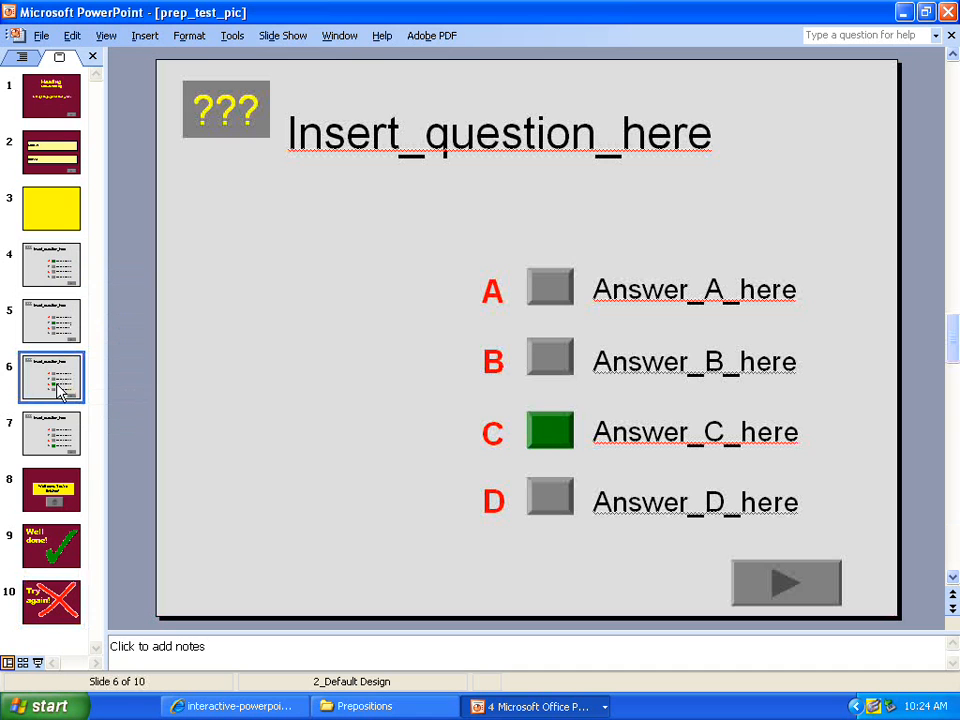
{"action": "left_click", "coordinate": [52, 264]}
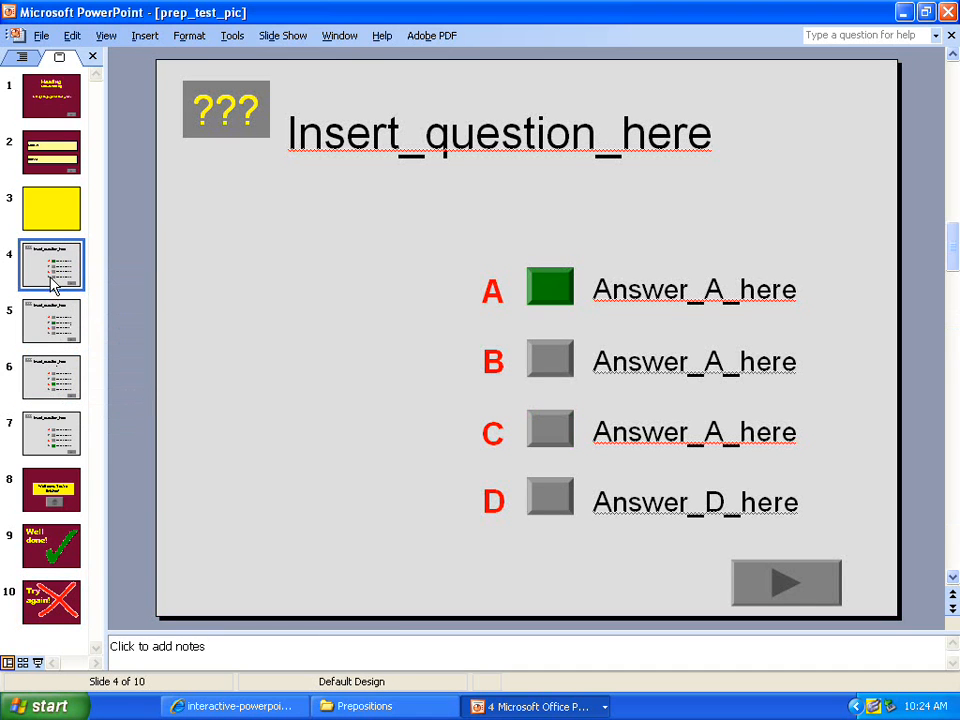
{"action": "left_click", "coordinate": [52, 320]}
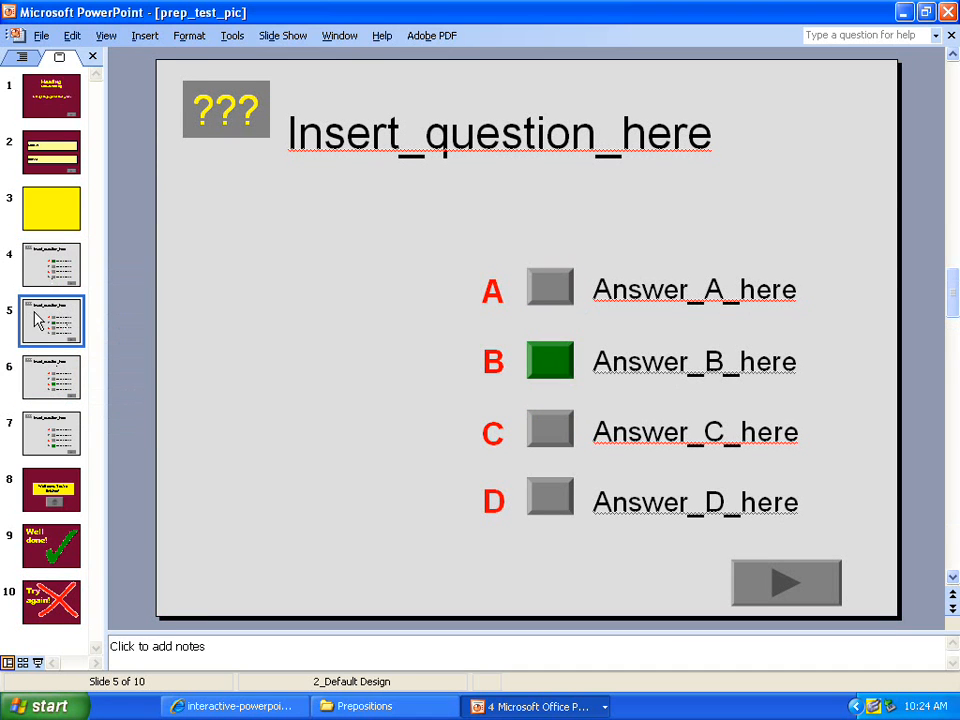
{"action": "left_click", "coordinate": [52, 376]}
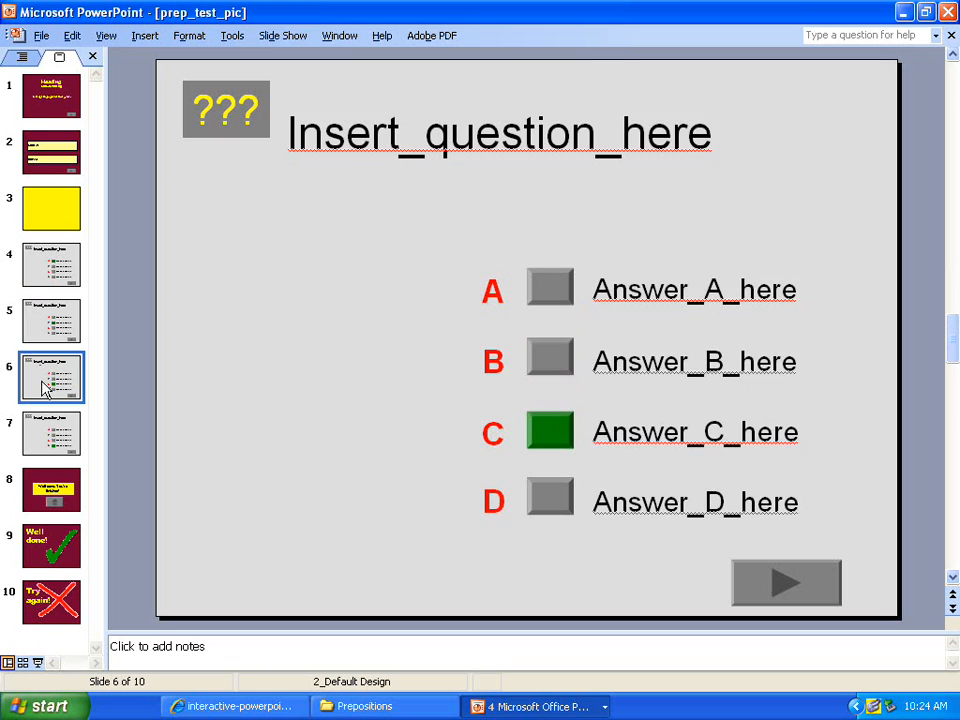
{"action": "left_click", "coordinate": [52, 432]}
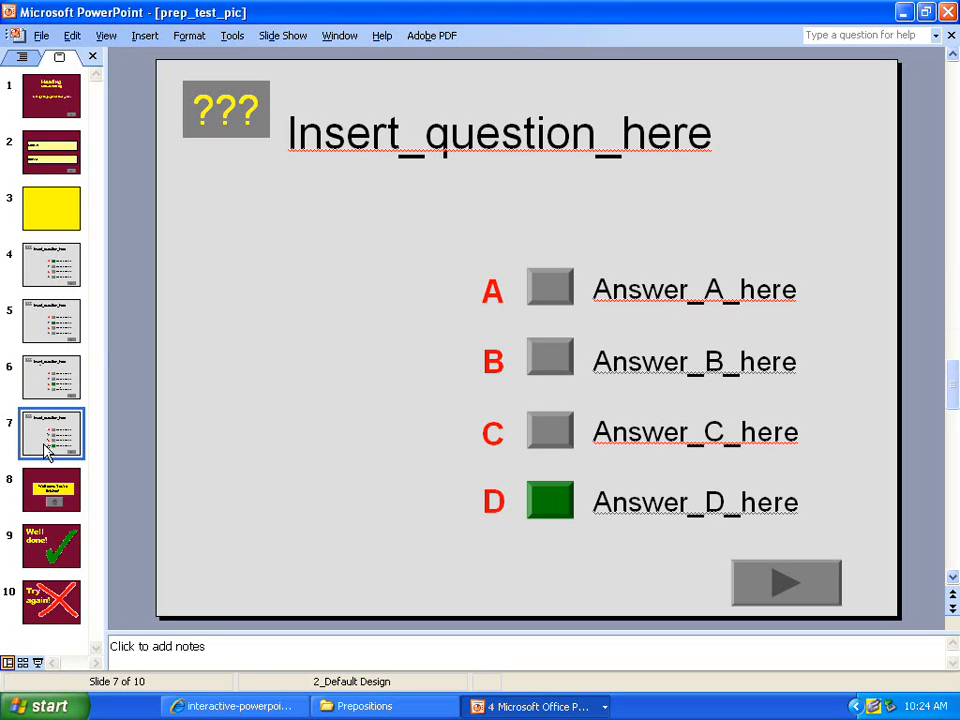
{"action": "mouse_move", "coordinate": [36, 262]}
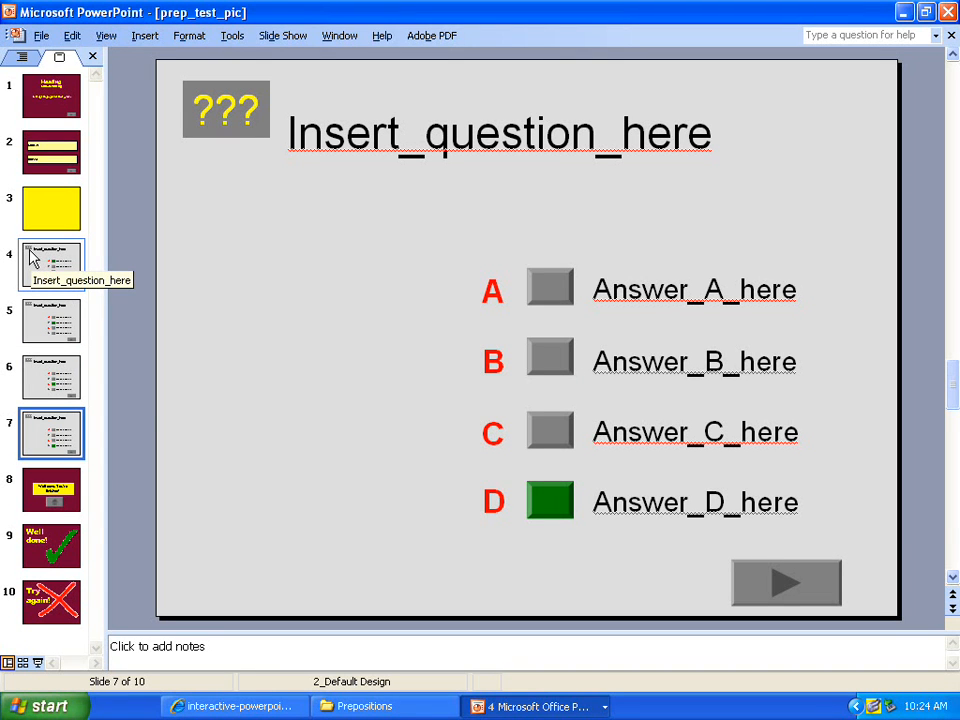
{"action": "mouse_move", "coordinate": [36, 256]}
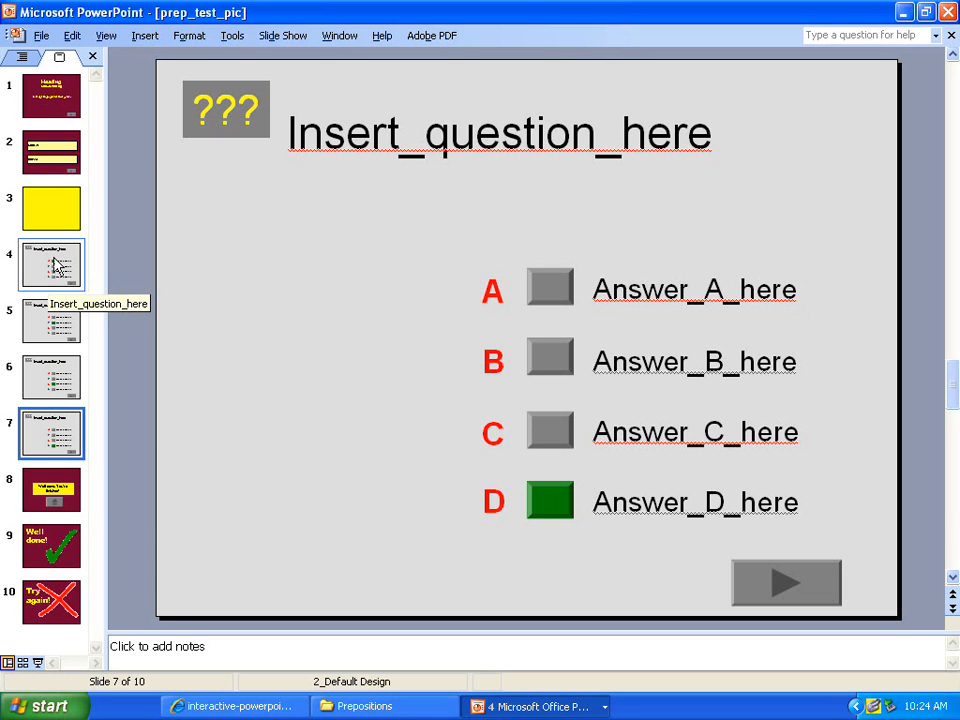
{"action": "mouse_move", "coordinate": [56, 270]}
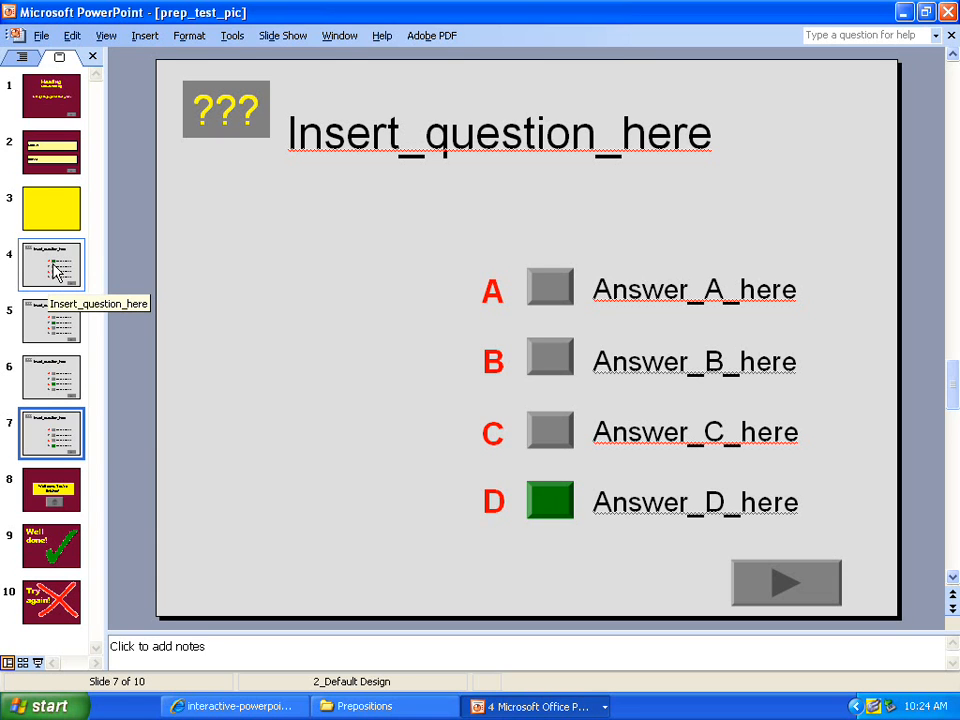
{"action": "mouse_move", "coordinate": [52, 322]}
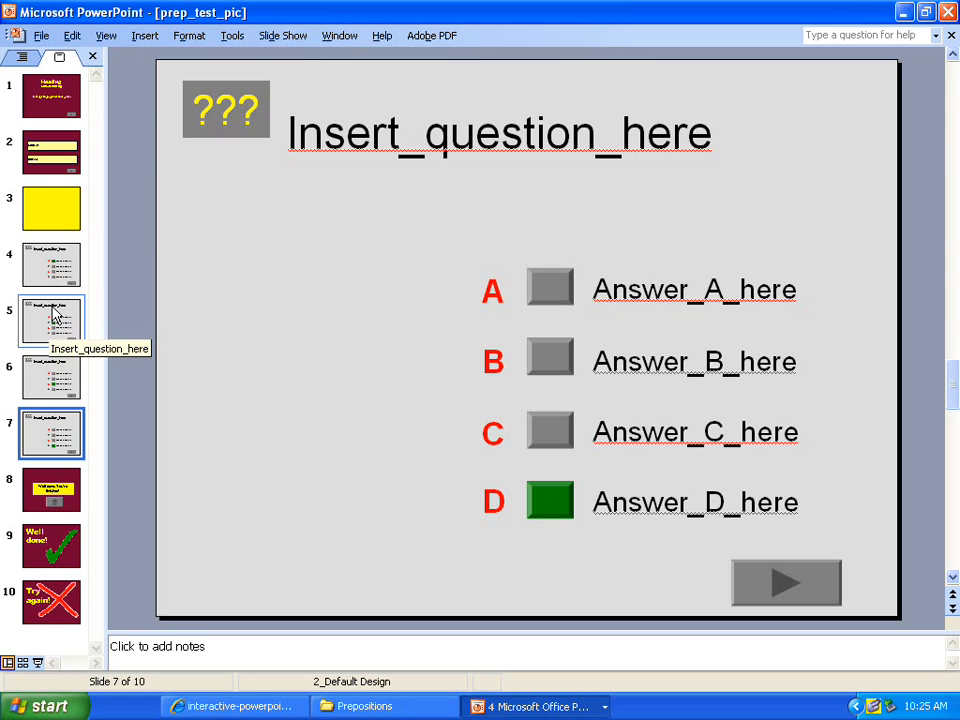
Duplicate the answer-B question slide via Insert > Duplicate Slide.
{"action": "left_click", "coordinate": [52, 320]}
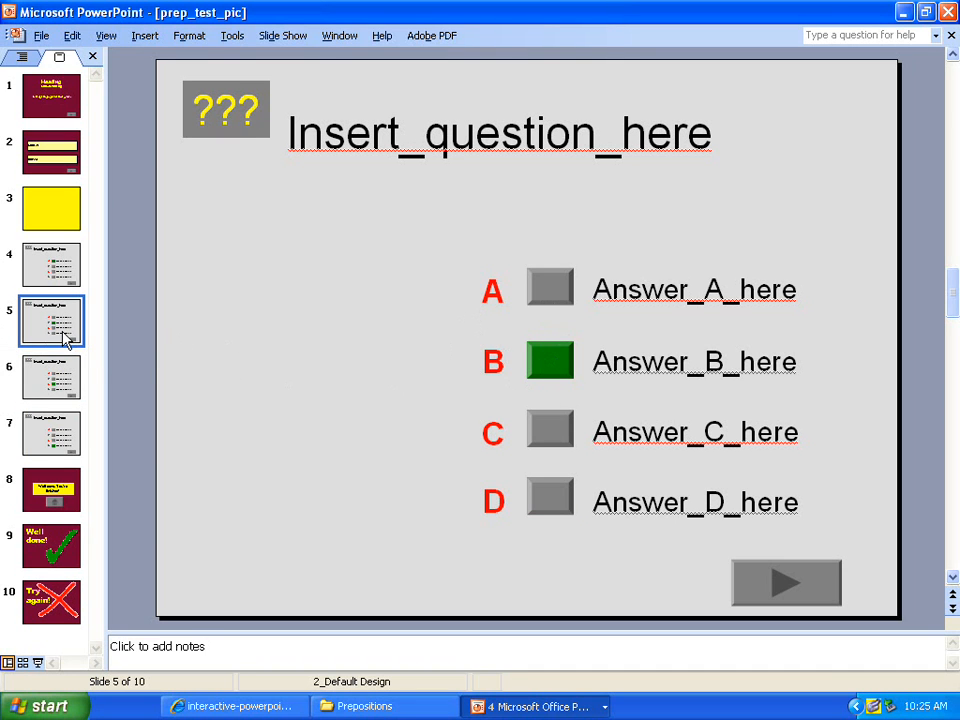
{"action": "mouse_move", "coordinate": [72, 300]}
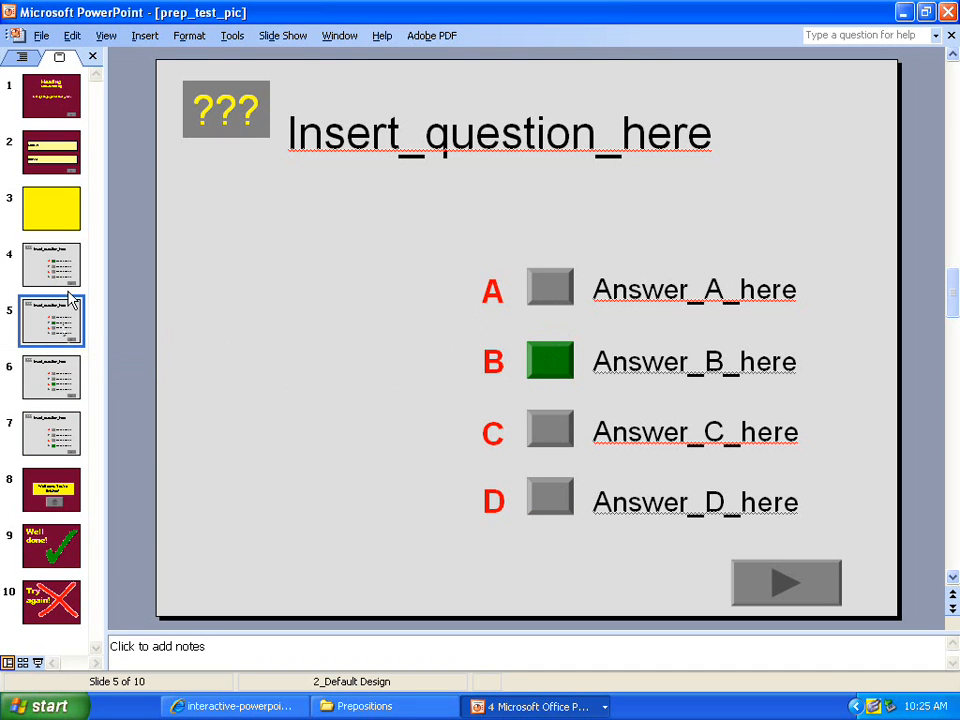
{"action": "left_click", "coordinate": [52, 208]}
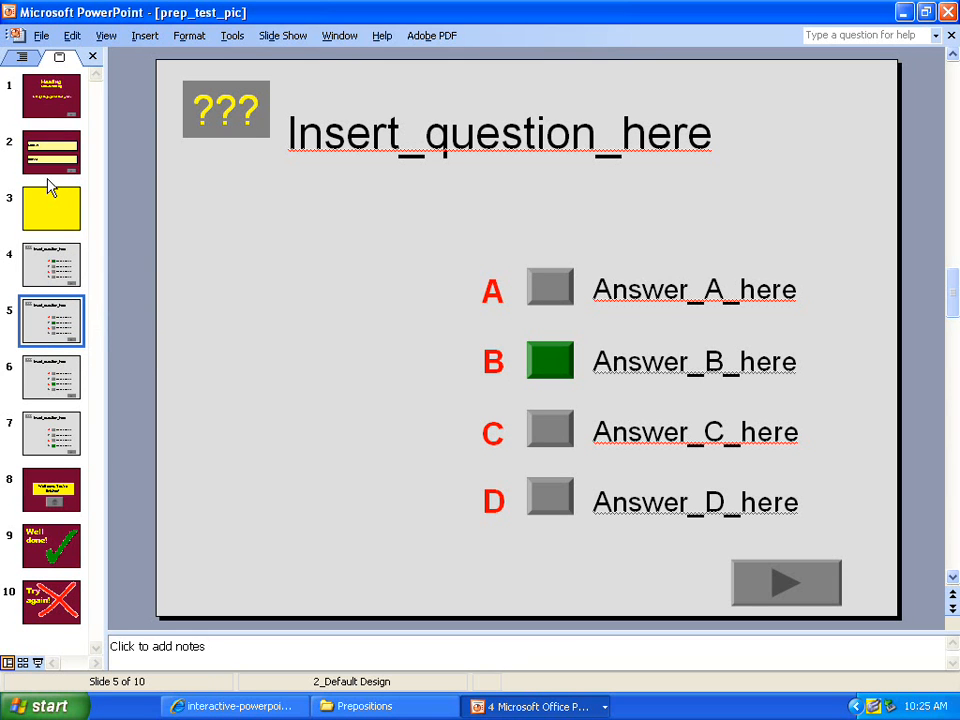
{"action": "mouse_move", "coordinate": [52, 324]}
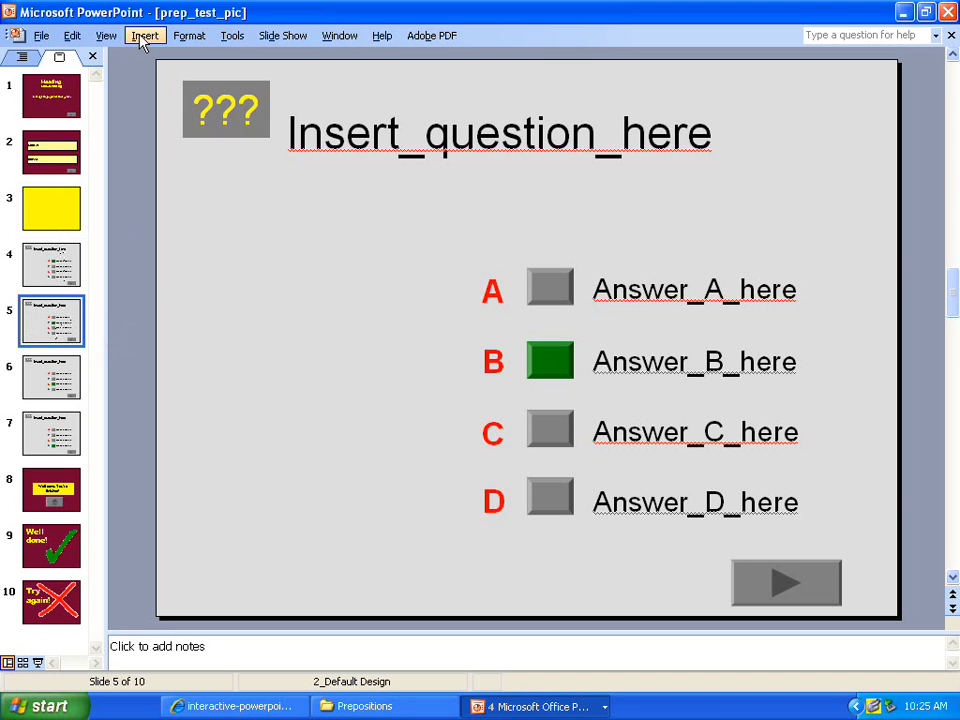
{"action": "left_click", "coordinate": [144, 36]}
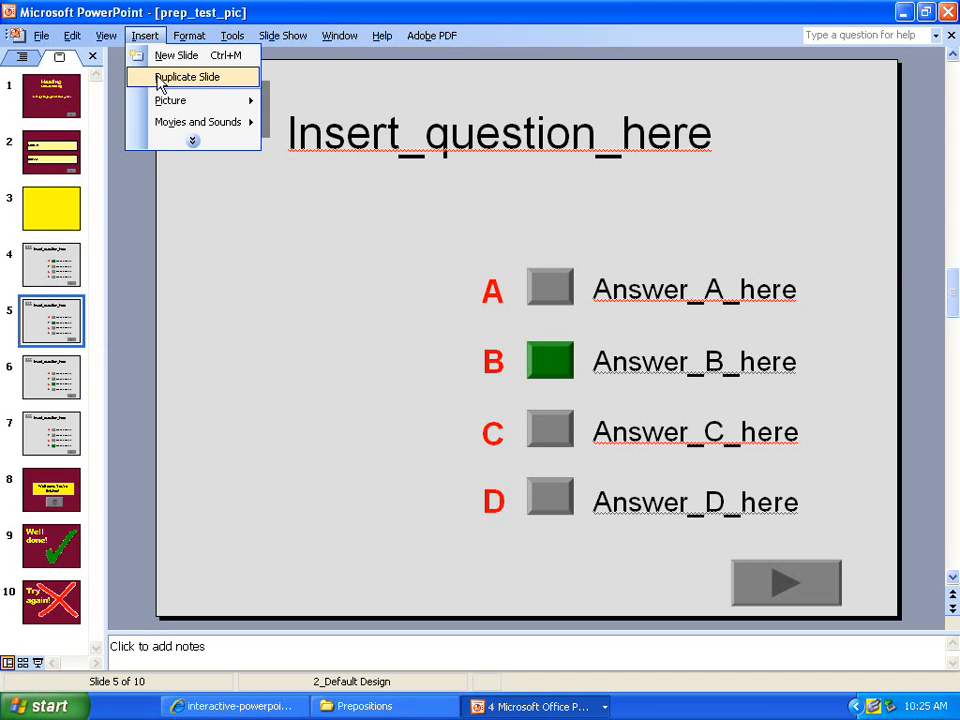
{"action": "left_click", "coordinate": [188, 76]}
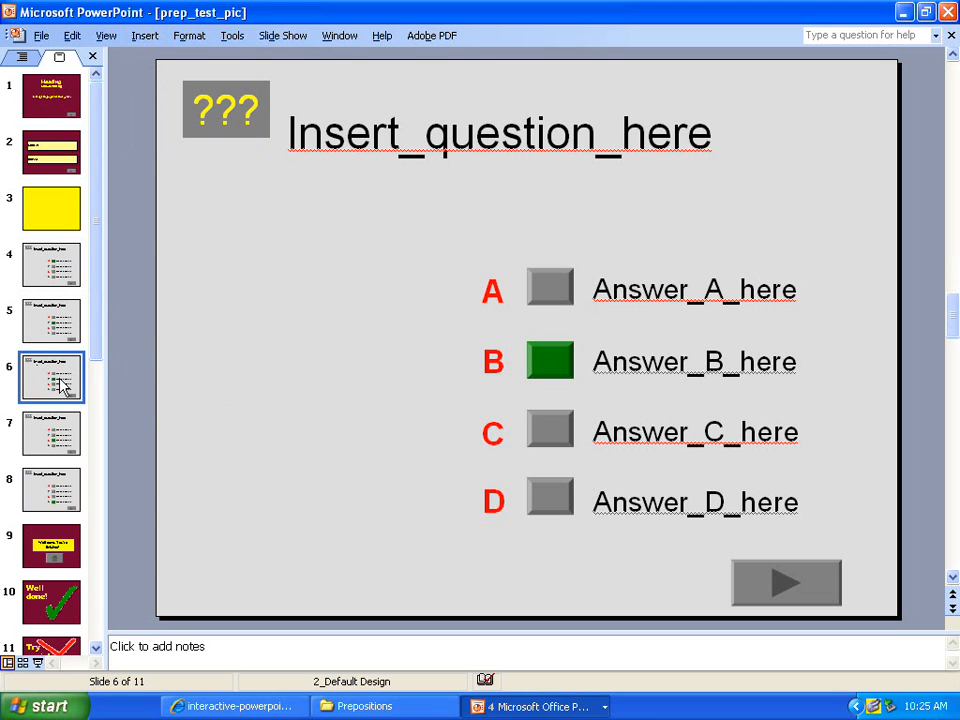
{"action": "mouse_move", "coordinate": [70, 210]}
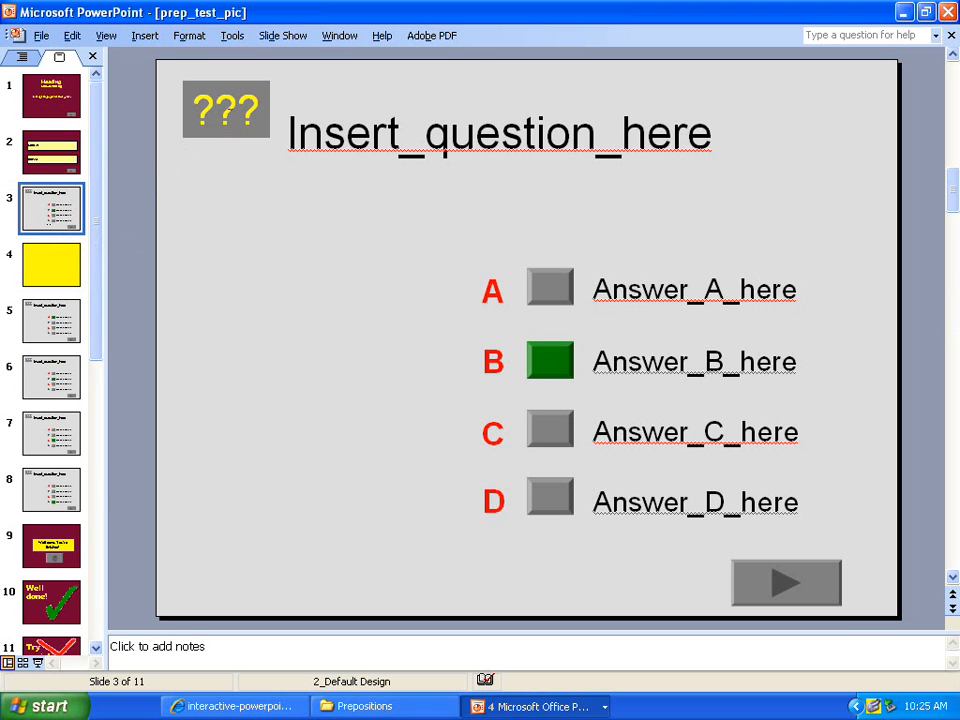
Number the first question slide 1 and browse to a later question slide.
{"action": "left_click", "coordinate": [226, 108]}
{"action": "type", "text": "1"}
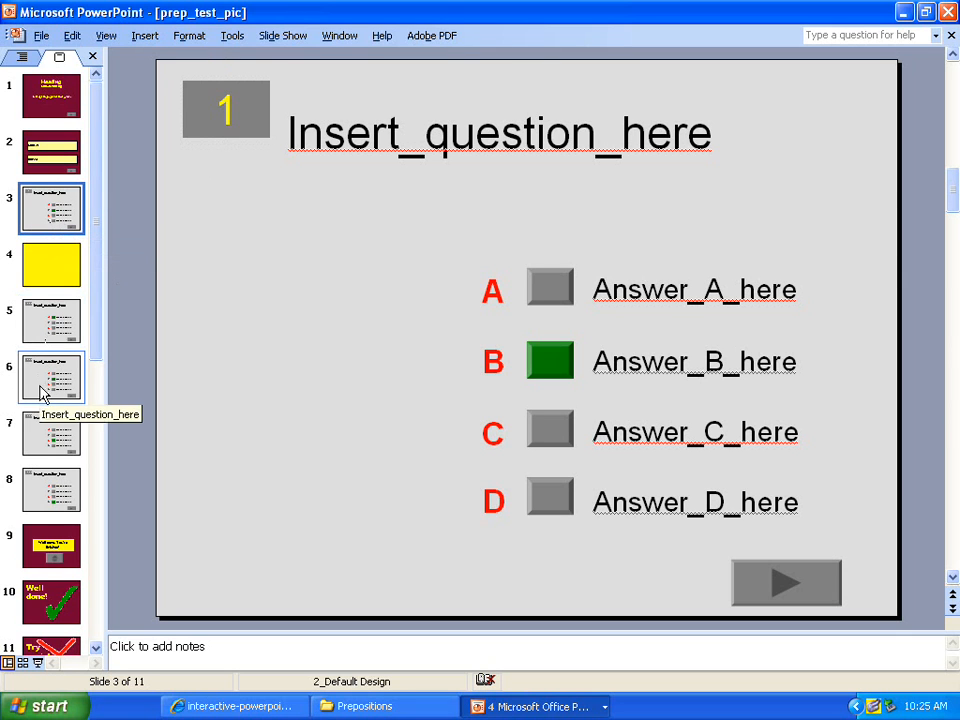
{"action": "left_click", "coordinate": [52, 488]}
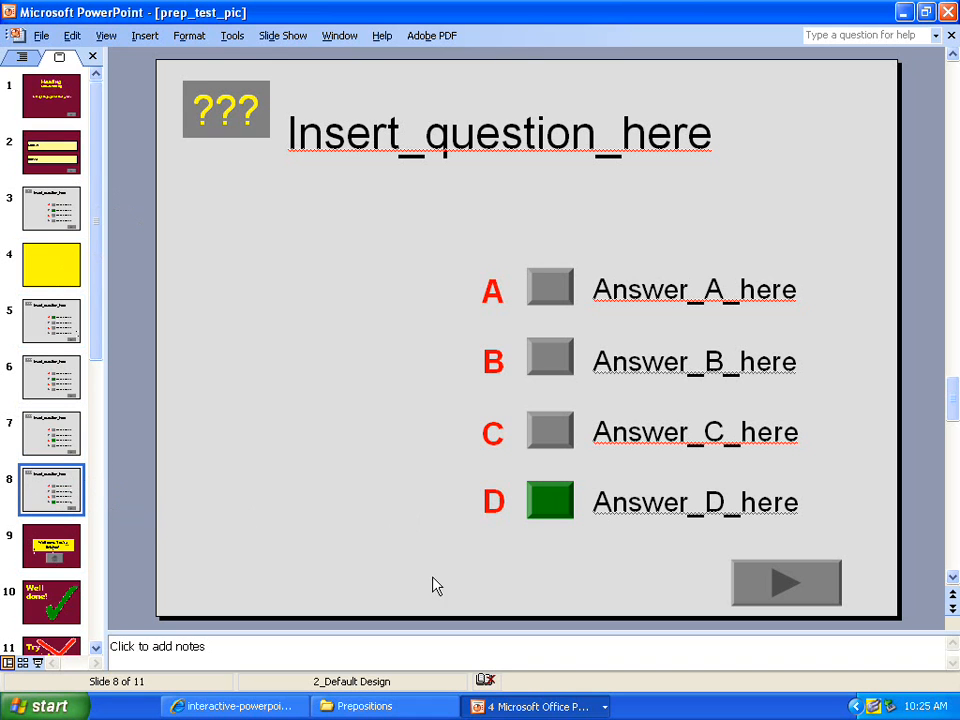
{"action": "mouse_move", "coordinate": [228, 76]}
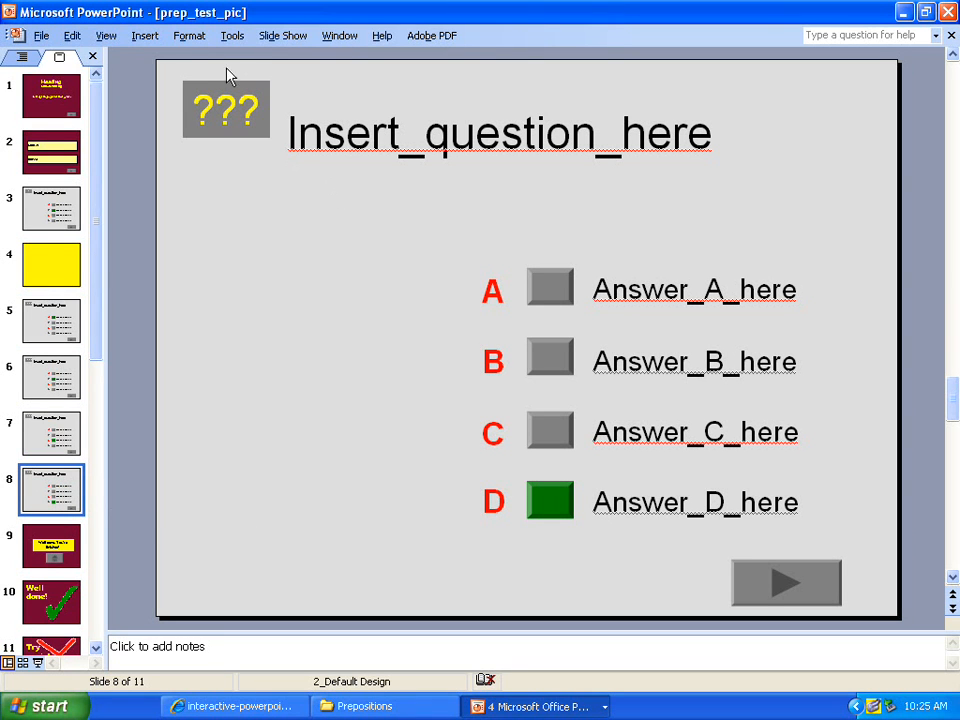
Duplicate the answer-D question slide and number the second question slide 2.
{"action": "left_click", "coordinate": [144, 36]}
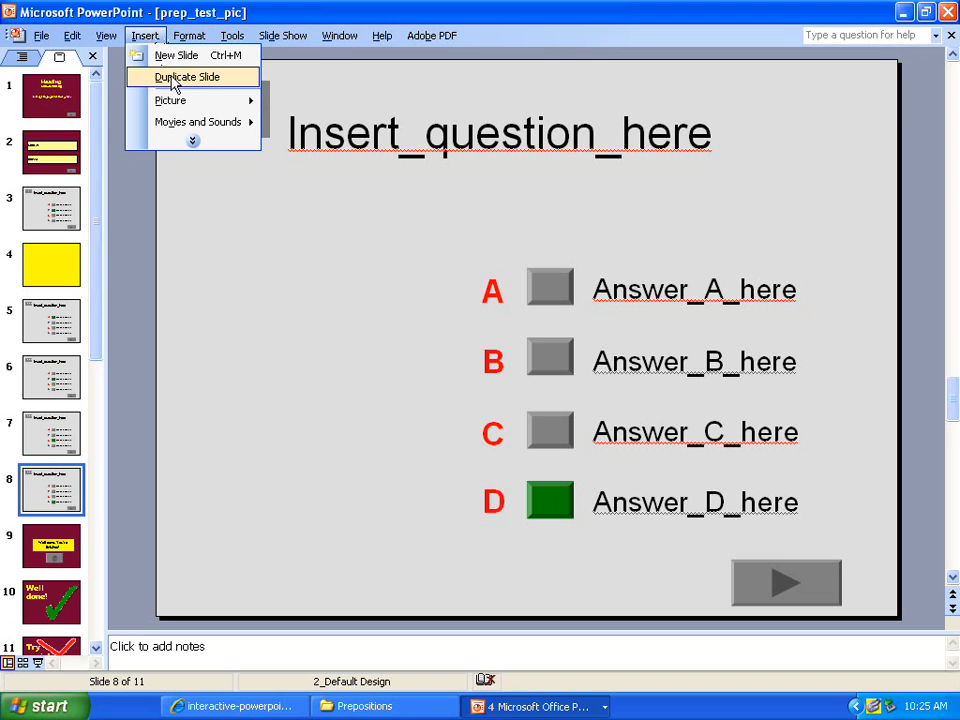
{"action": "mouse_move", "coordinate": [184, 82]}
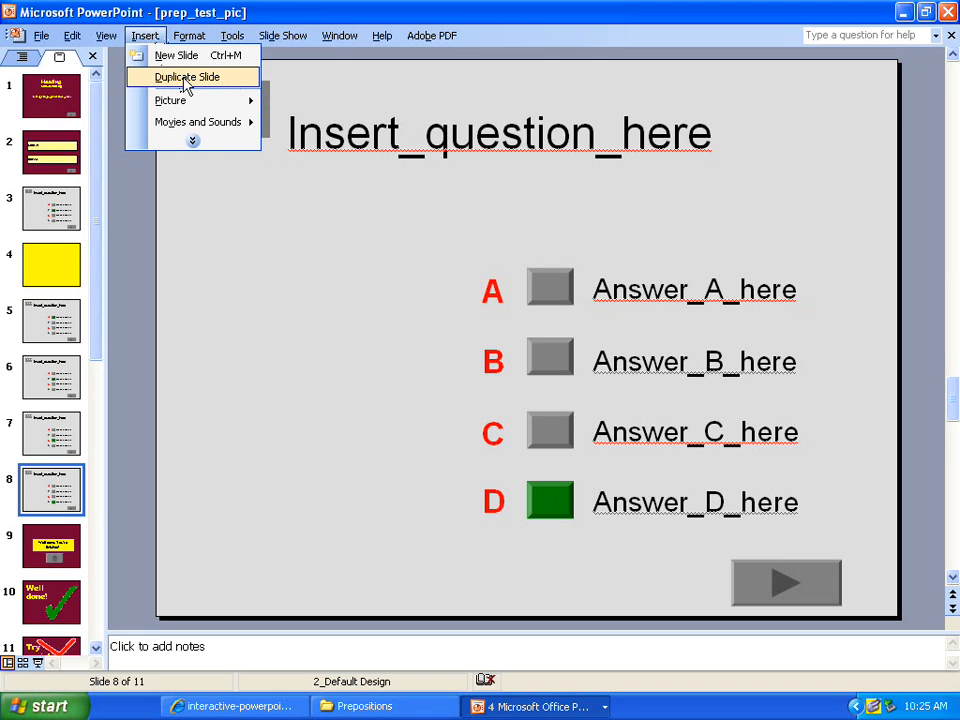
{"action": "left_click", "coordinate": [186, 76]}
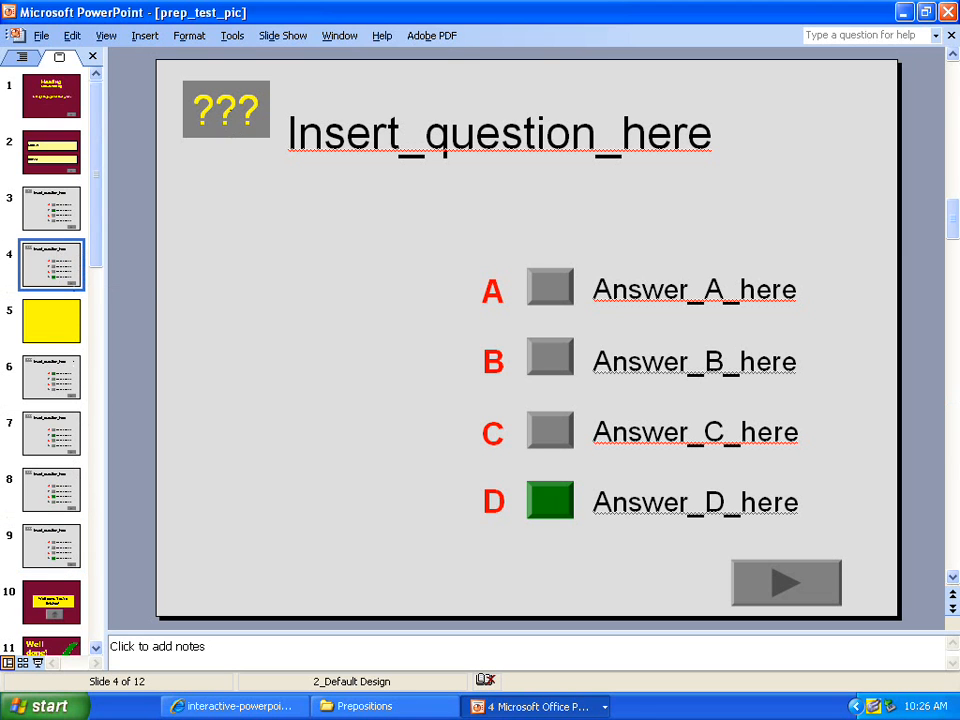
{"action": "left_click", "coordinate": [226, 108]}
{"action": "type", "text": "2"}
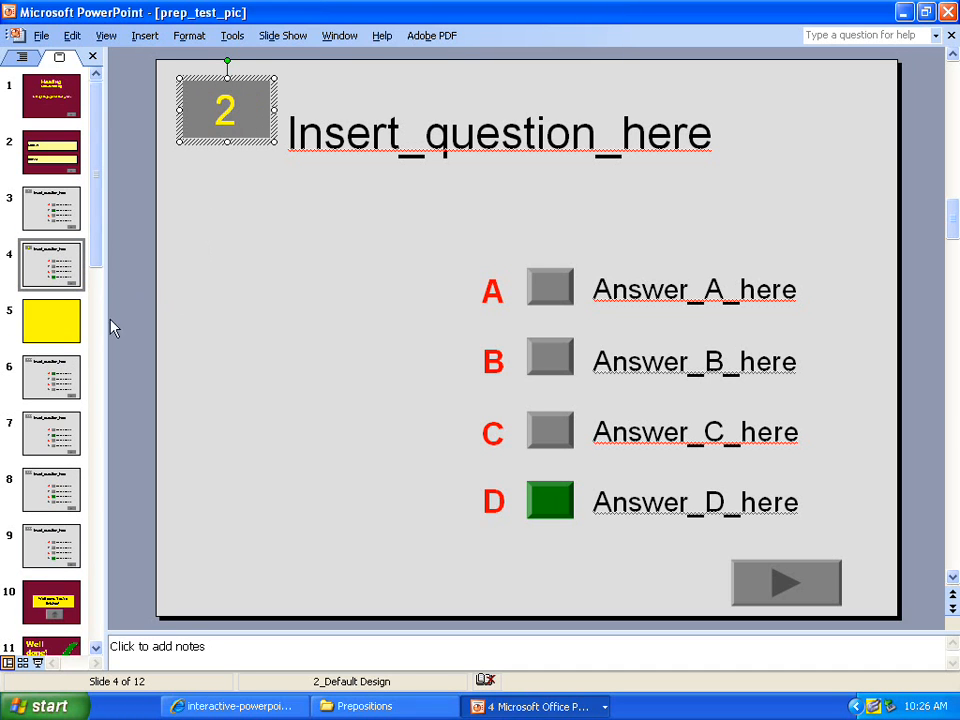
Browse question slides 6, 7 and 9, then return to question slide 4.
{"action": "left_click", "coordinate": [52, 432]}
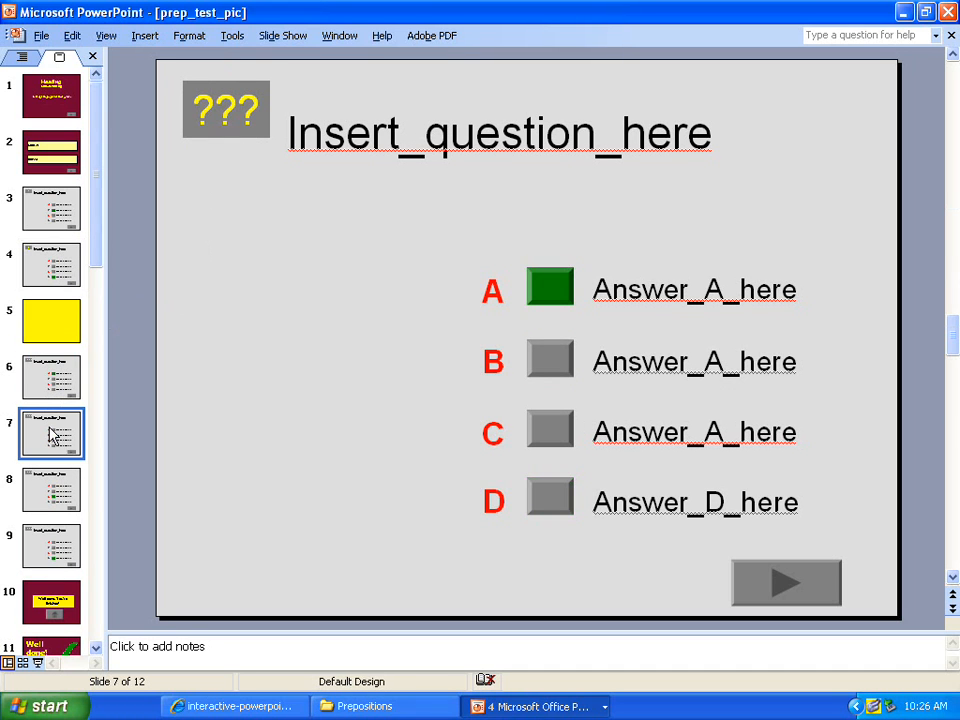
{"action": "left_click", "coordinate": [52, 488]}
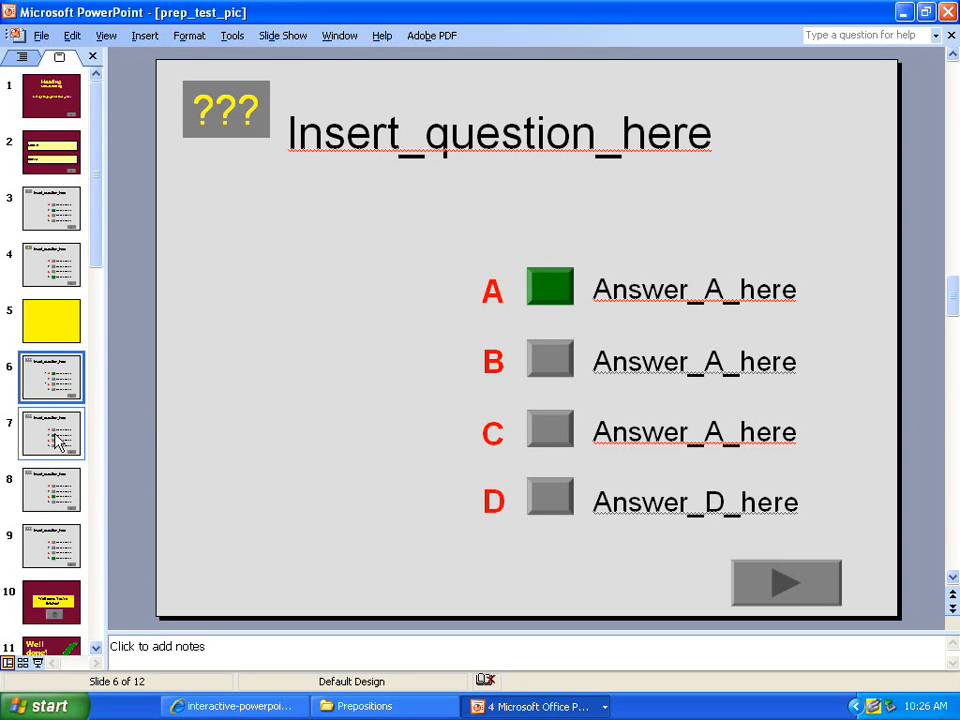
{"action": "left_click", "coordinate": [52, 488]}
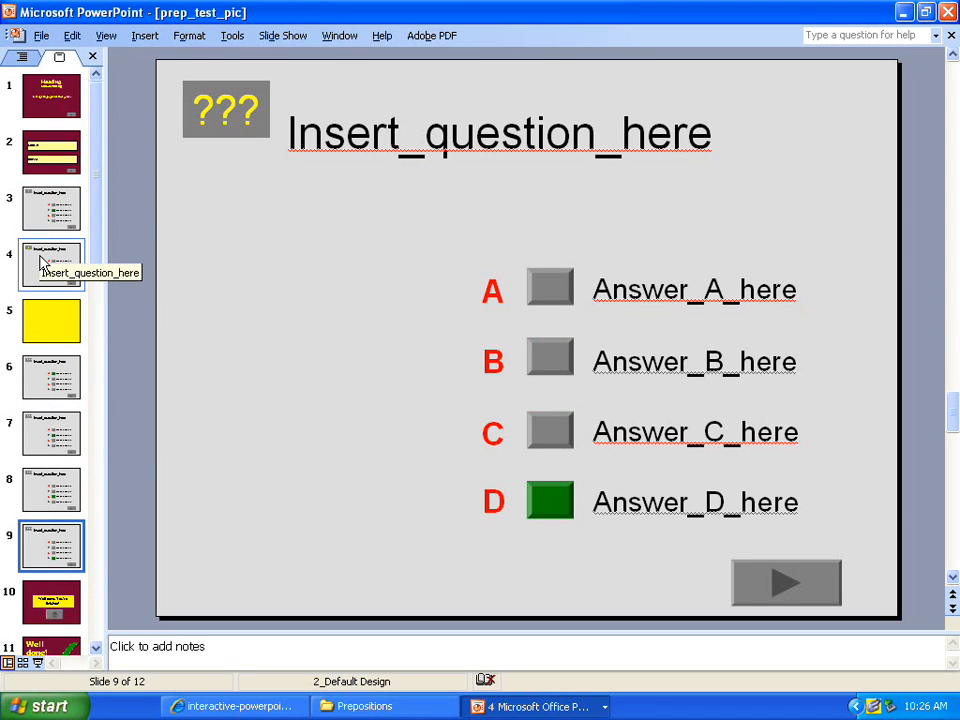
{"action": "mouse_move", "coordinate": [50, 284]}
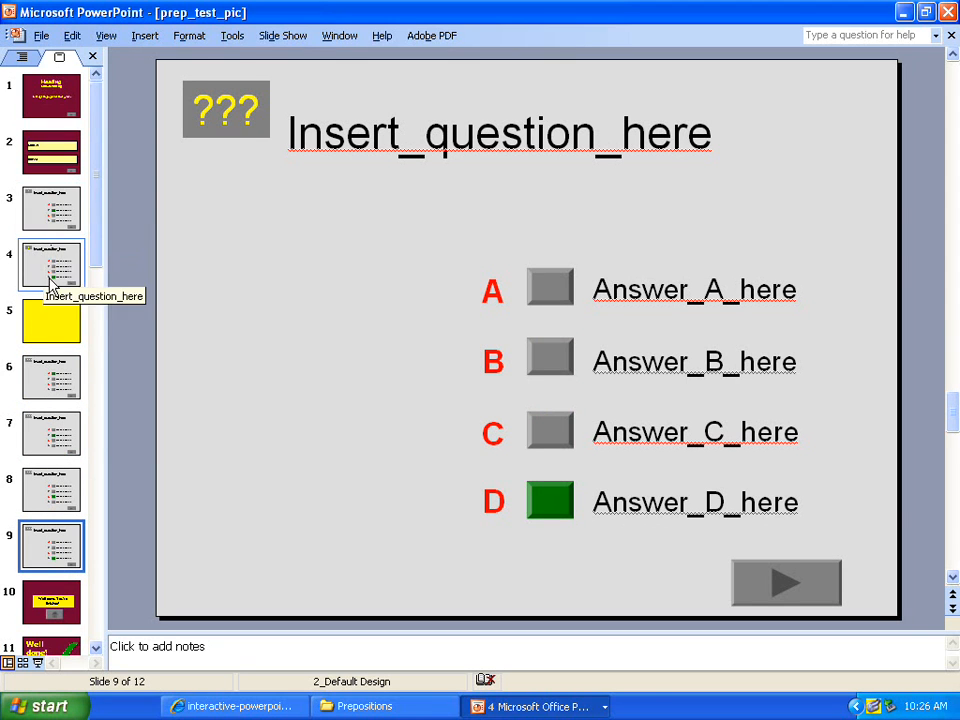
{"action": "left_click", "coordinate": [500, 132]}
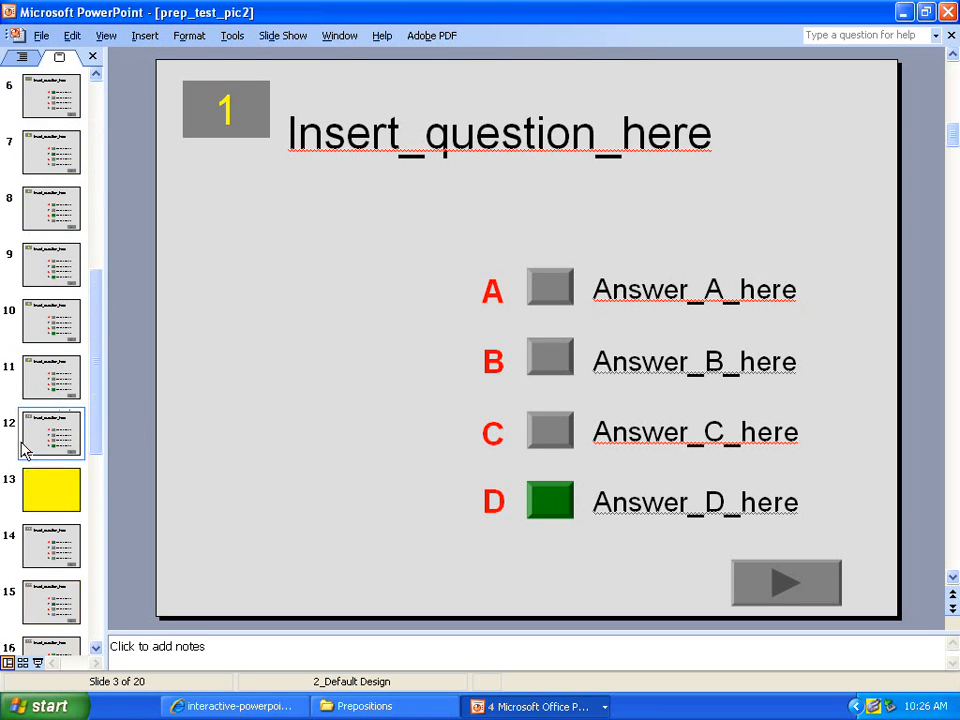
Scroll the thumbnails to question 10 and view the finish and Well done! slides.
{"action": "scroll", "scroll_direction": "down", "scroll_amount": 3}
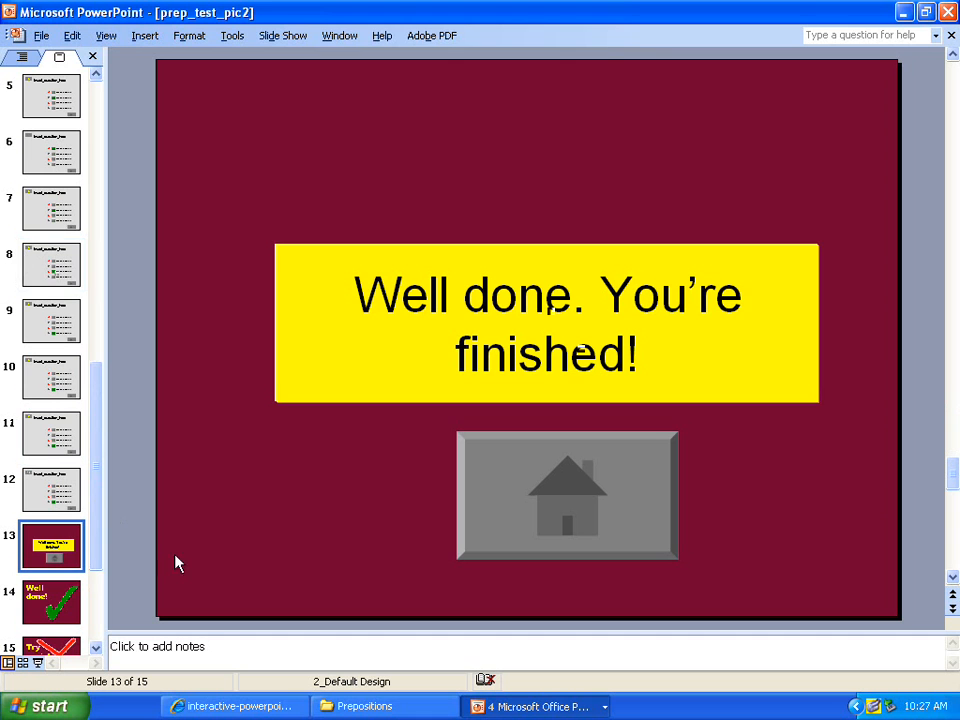
{"action": "left_click", "coordinate": [52, 490]}
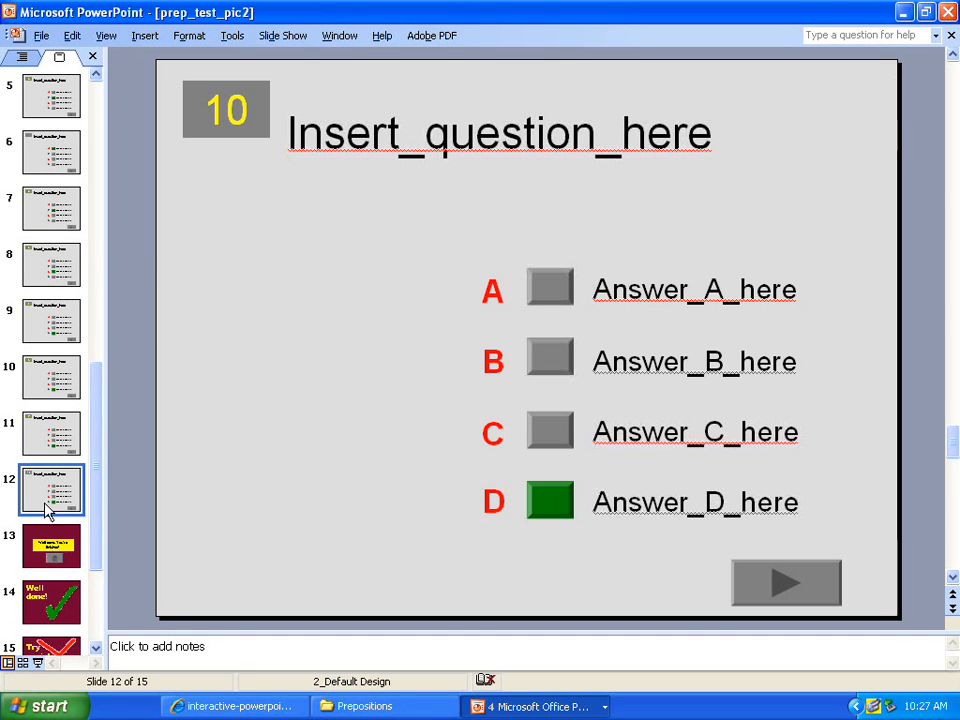
{"action": "left_click", "coordinate": [52, 546]}
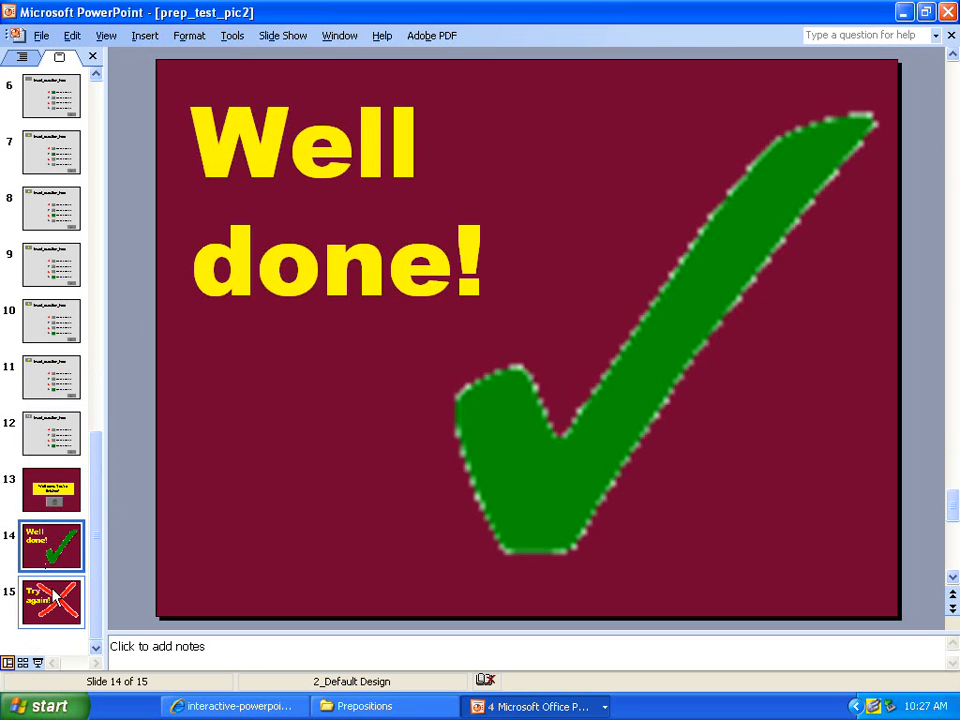
{"action": "left_click", "coordinate": [52, 600]}
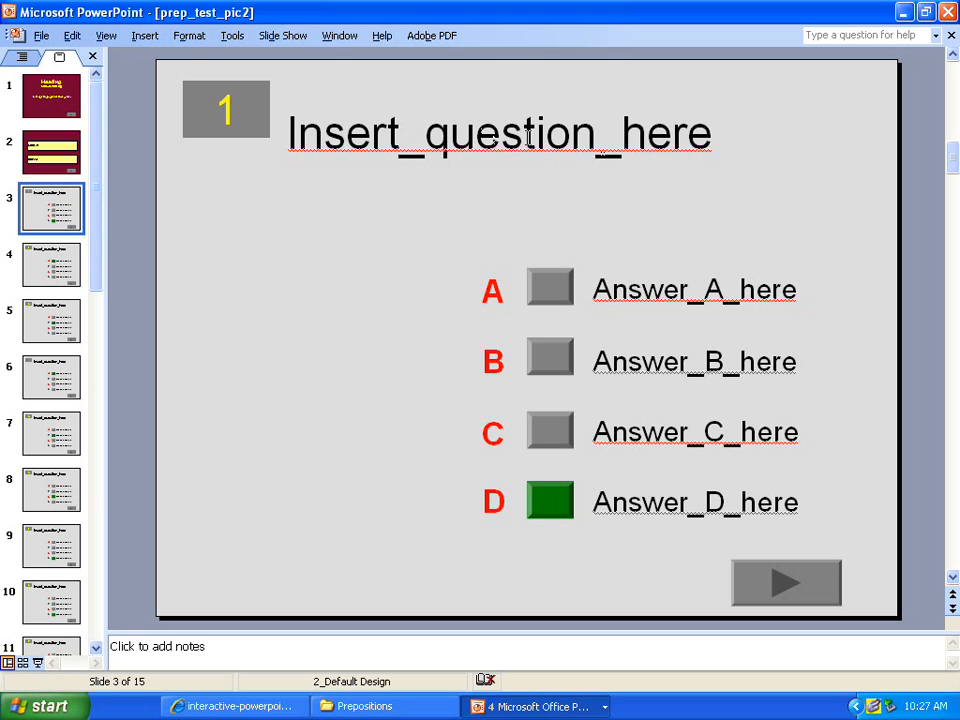
Select the Answer_A_here placeholder text on question slide 1 for editing.
{"action": "triple_click", "coordinate": [498, 132]}
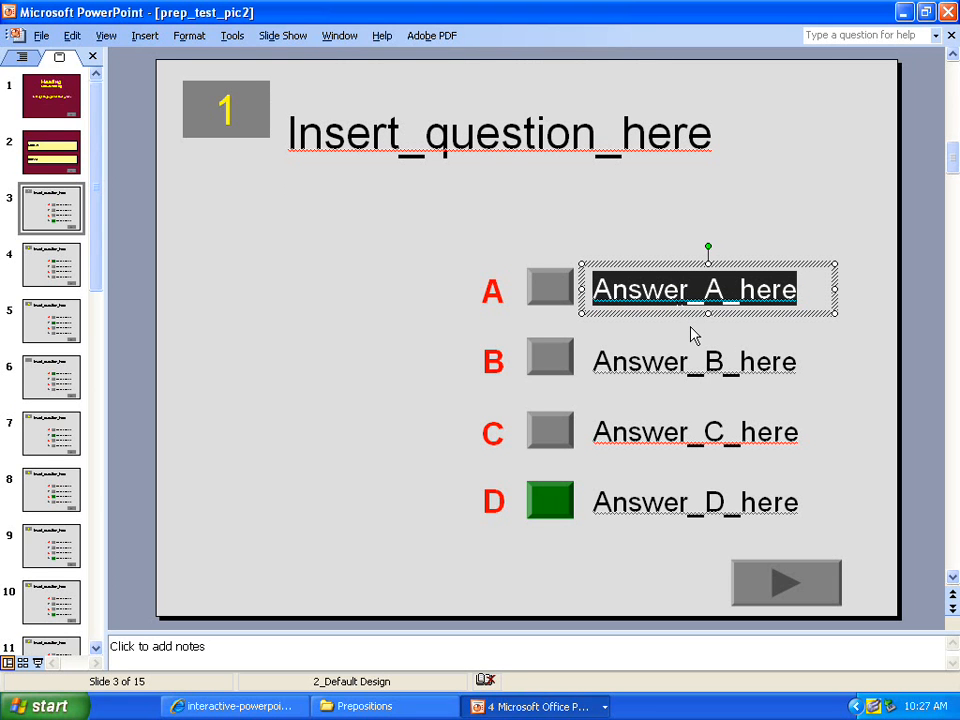
{"action": "mouse_move", "coordinate": [668, 414]}
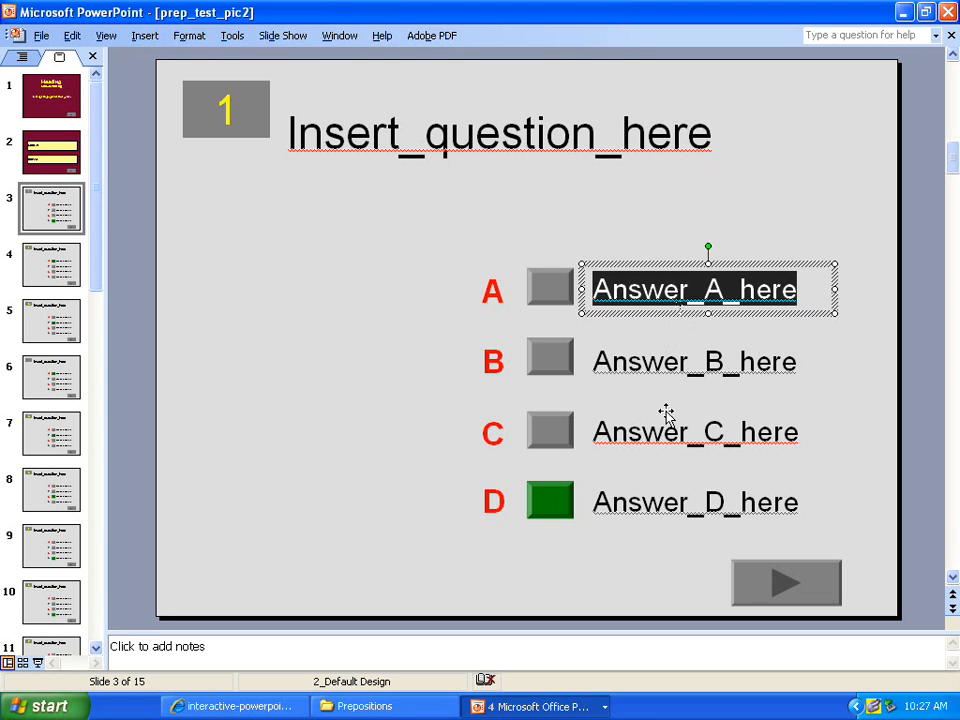
{"action": "mouse_move", "coordinate": [664, 424]}
{"action": "type", "text": "1"}
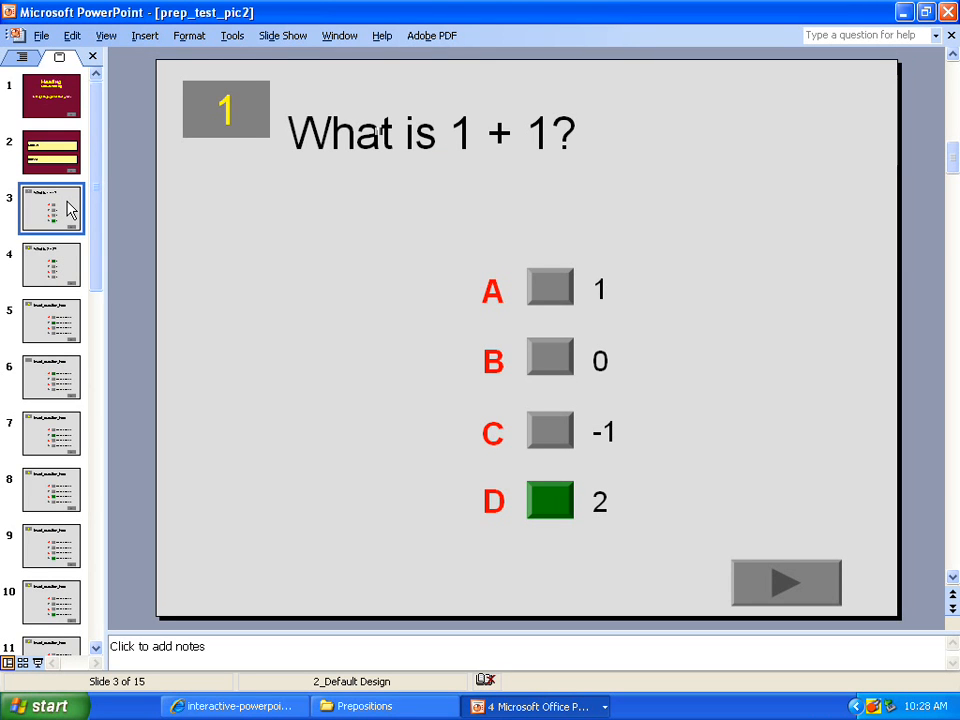
{"action": "left_click", "coordinate": [52, 152]}
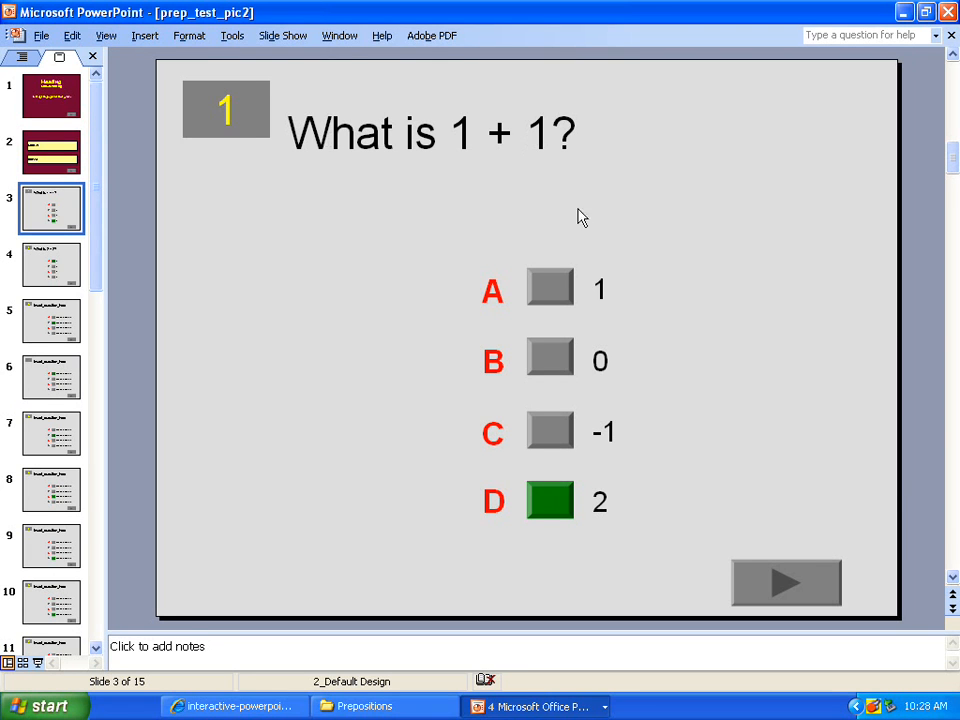
{"action": "mouse_move", "coordinate": [578, 392]}
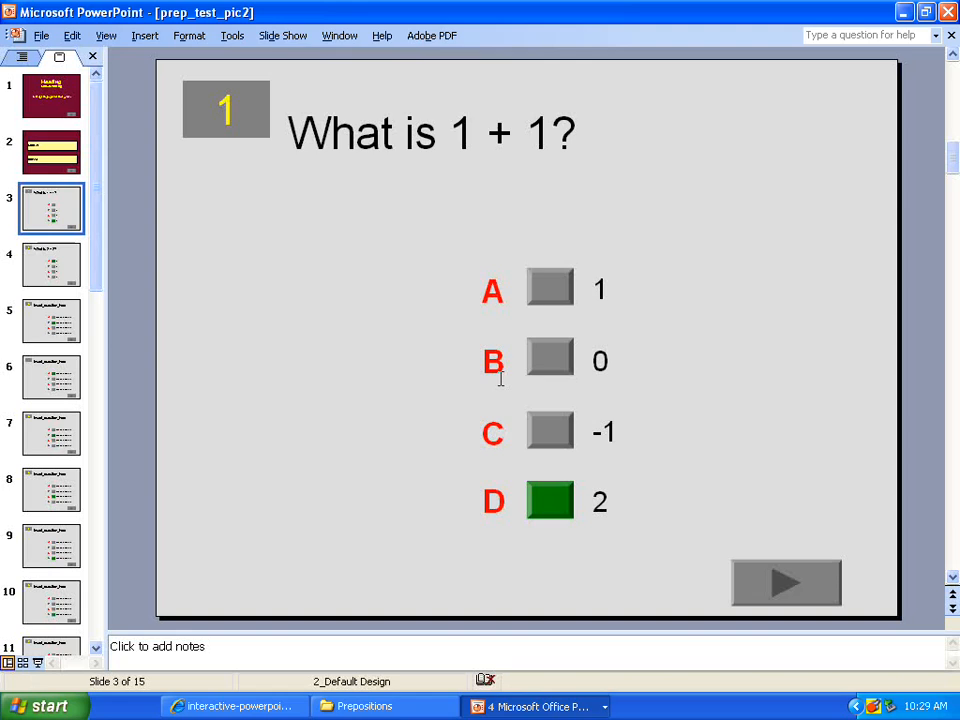
{"action": "mouse_move", "coordinate": [618, 432]}
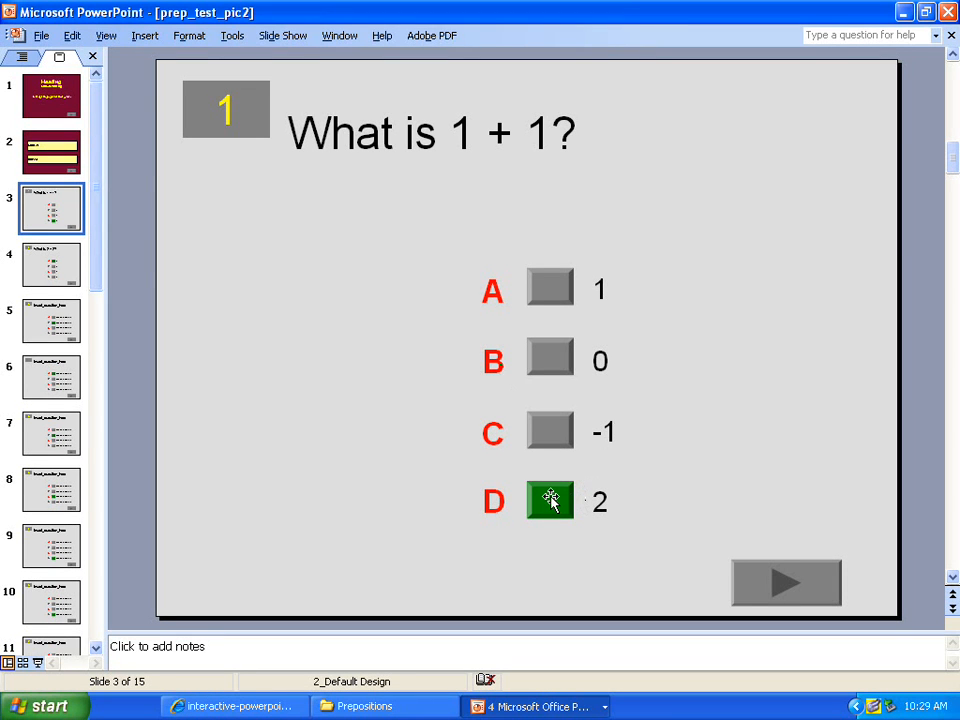
{"action": "left_click", "coordinate": [548, 500]}
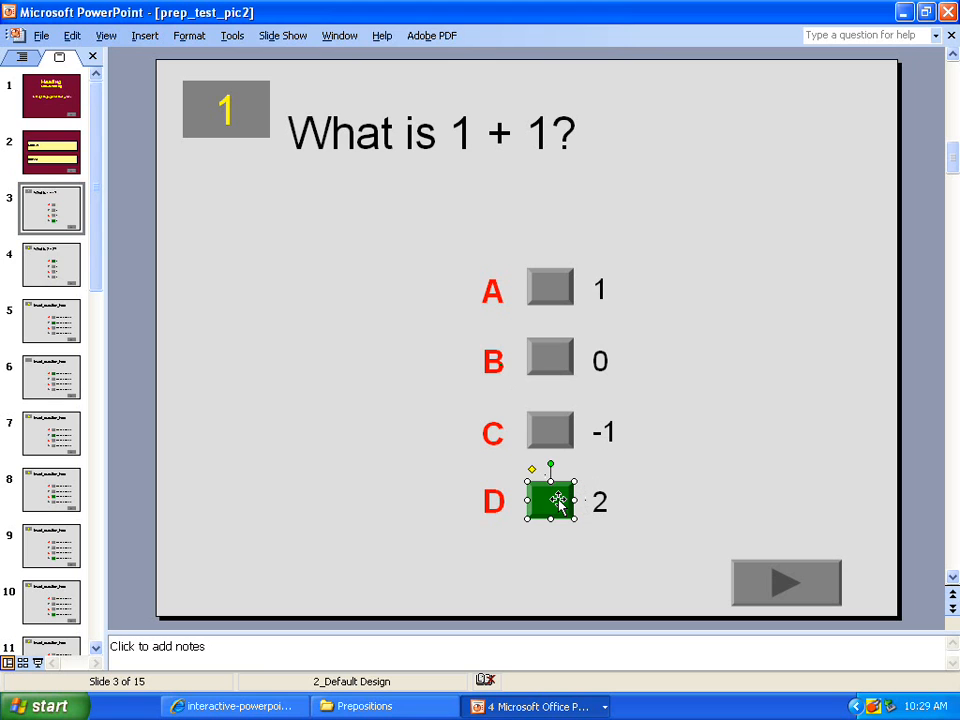
{"action": "mouse_move", "coordinate": [400, 424]}
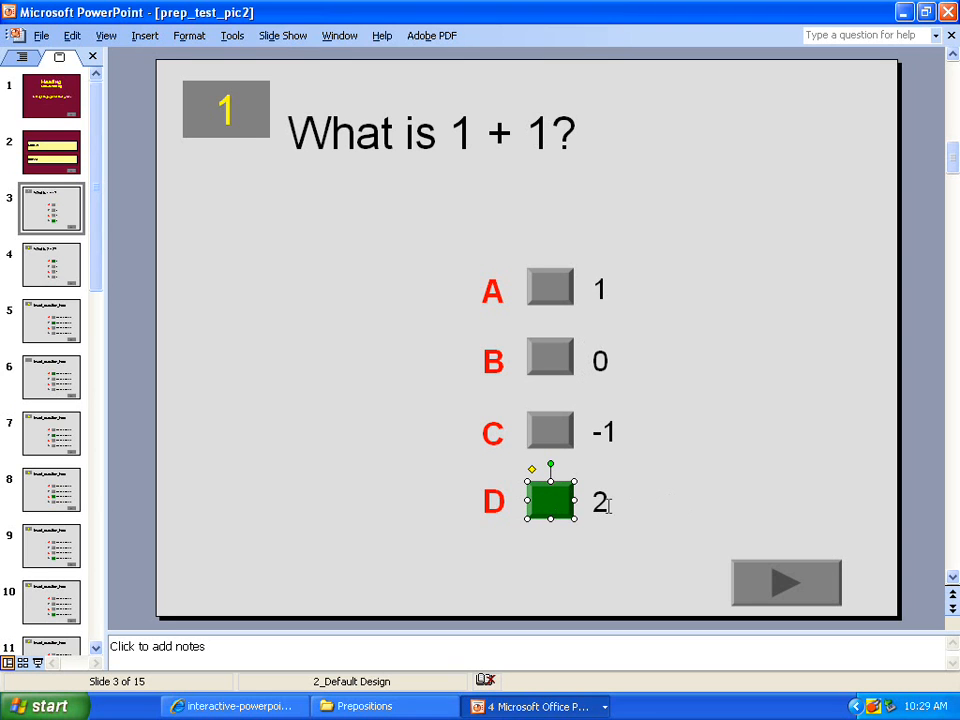
{"action": "mouse_move", "coordinate": [582, 512]}
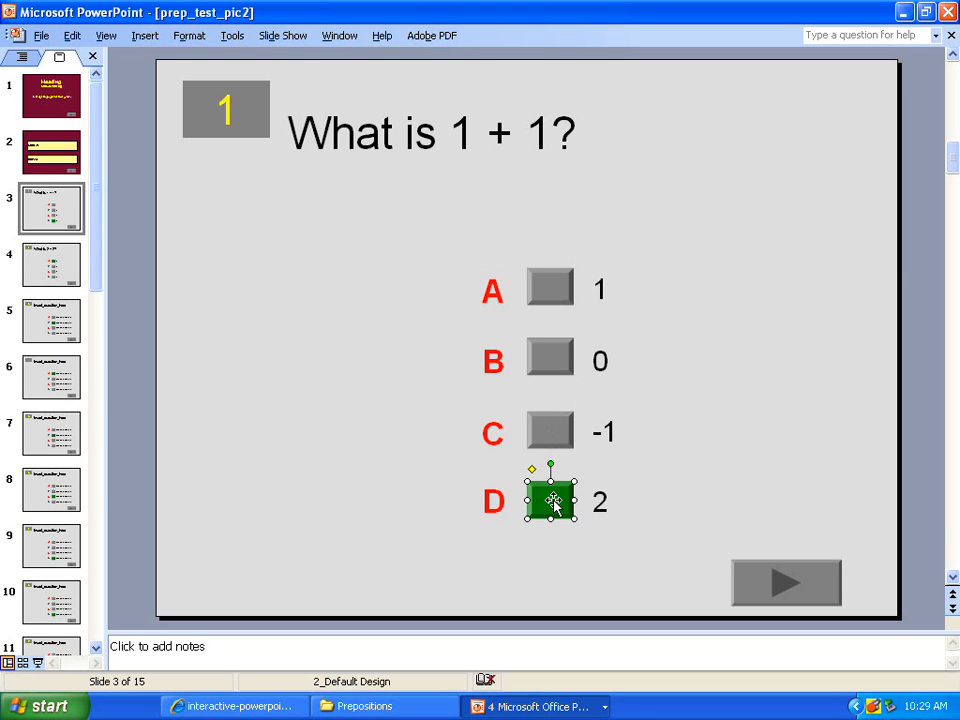
Recolour question 1's correct-answer D button grey in Format AutoShape.
{"action": "right_click", "coordinate": [548, 500]}
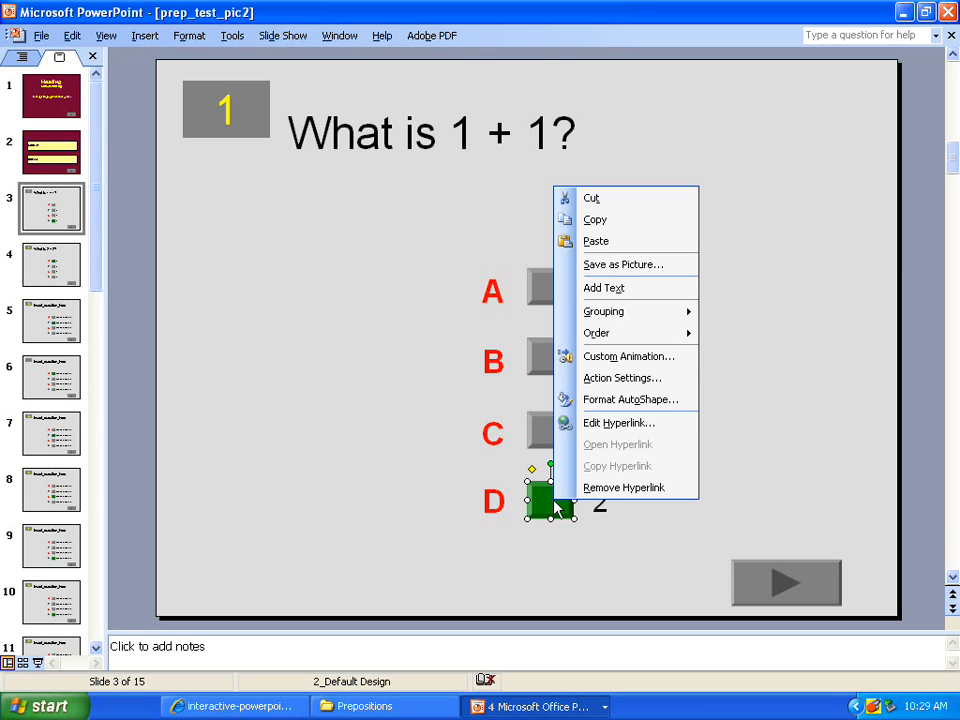
{"action": "mouse_move", "coordinate": [624, 400]}
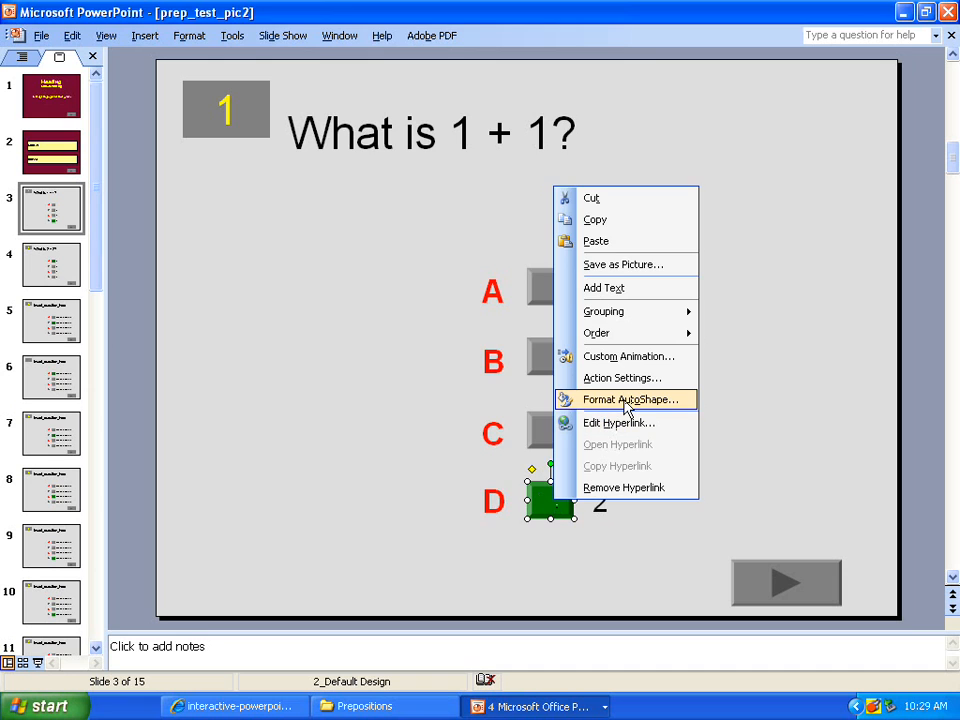
{"action": "left_click", "coordinate": [624, 400]}
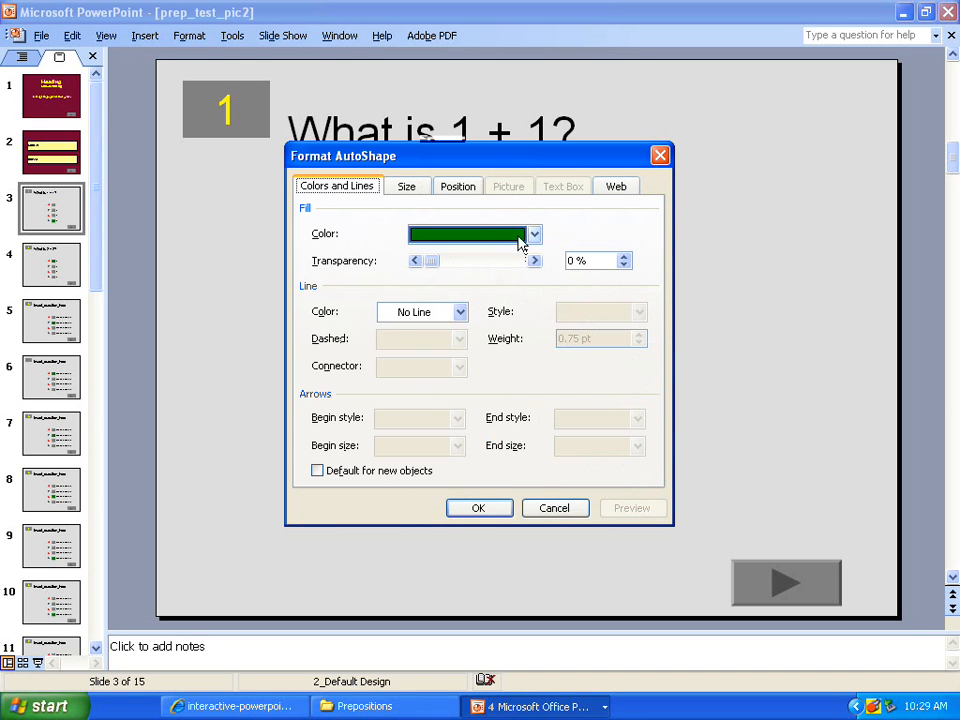
{"action": "left_click", "coordinate": [532, 232]}
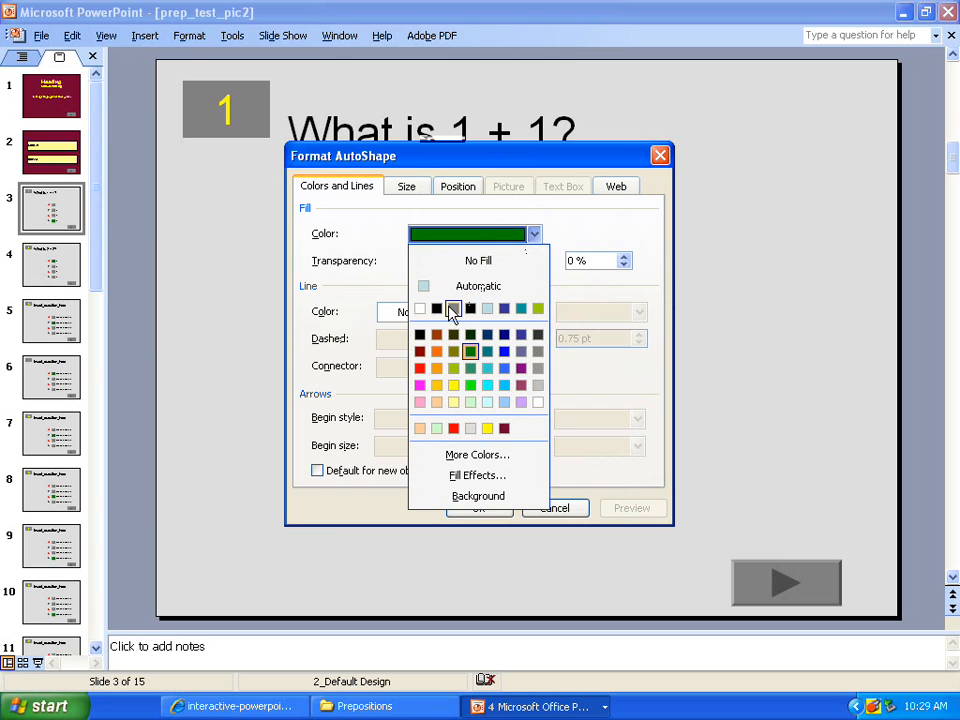
{"action": "mouse_move", "coordinate": [452, 310]}
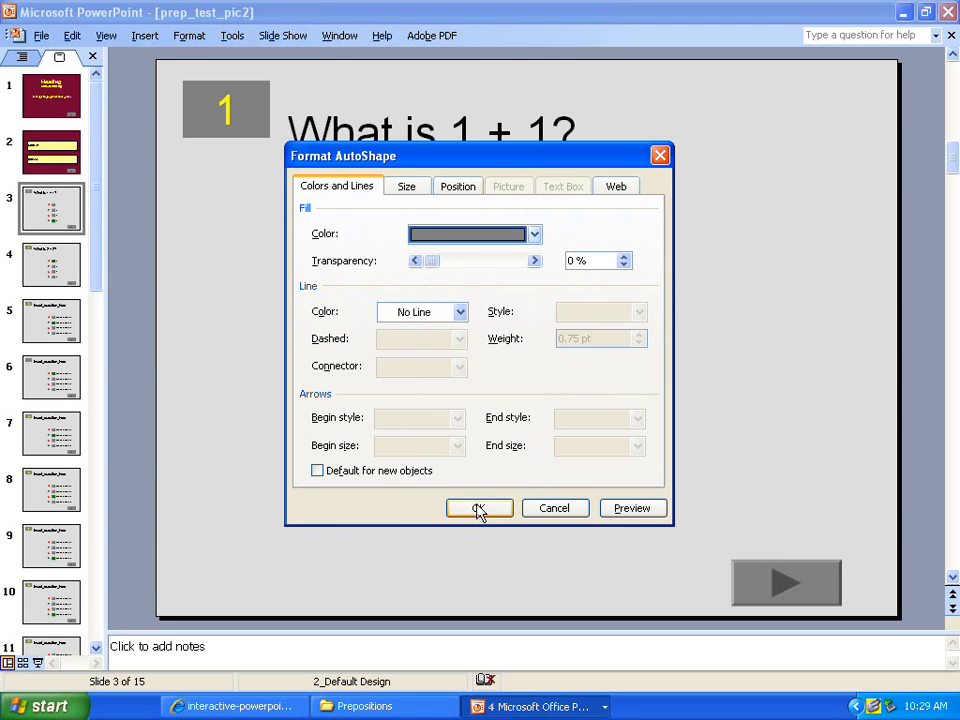
{"action": "left_click", "coordinate": [480, 508]}
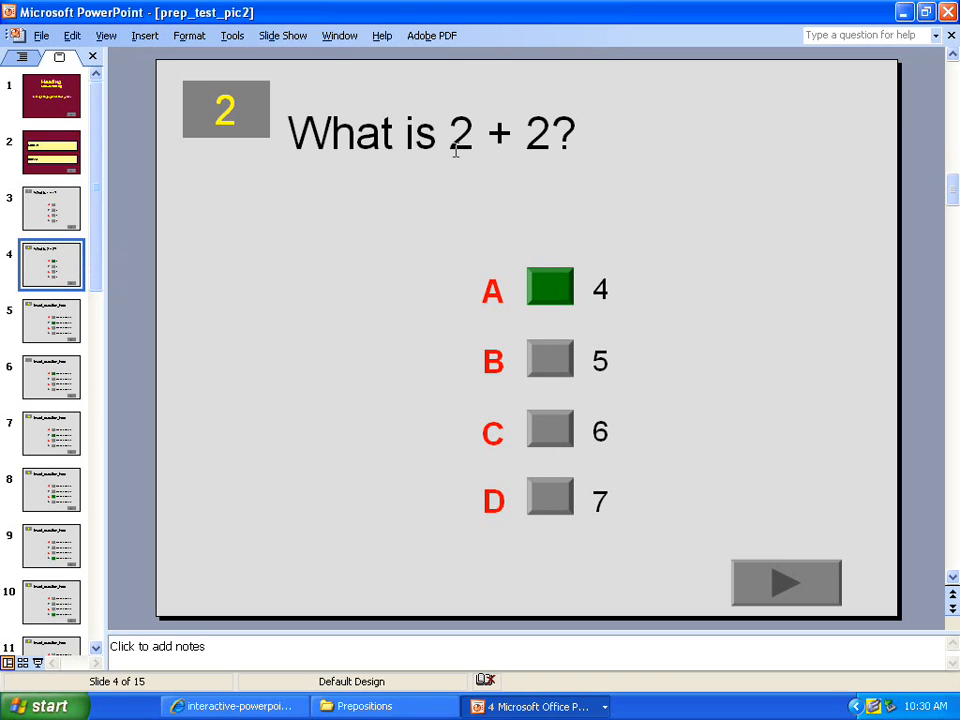
{"action": "mouse_move", "coordinate": [548, 288]}
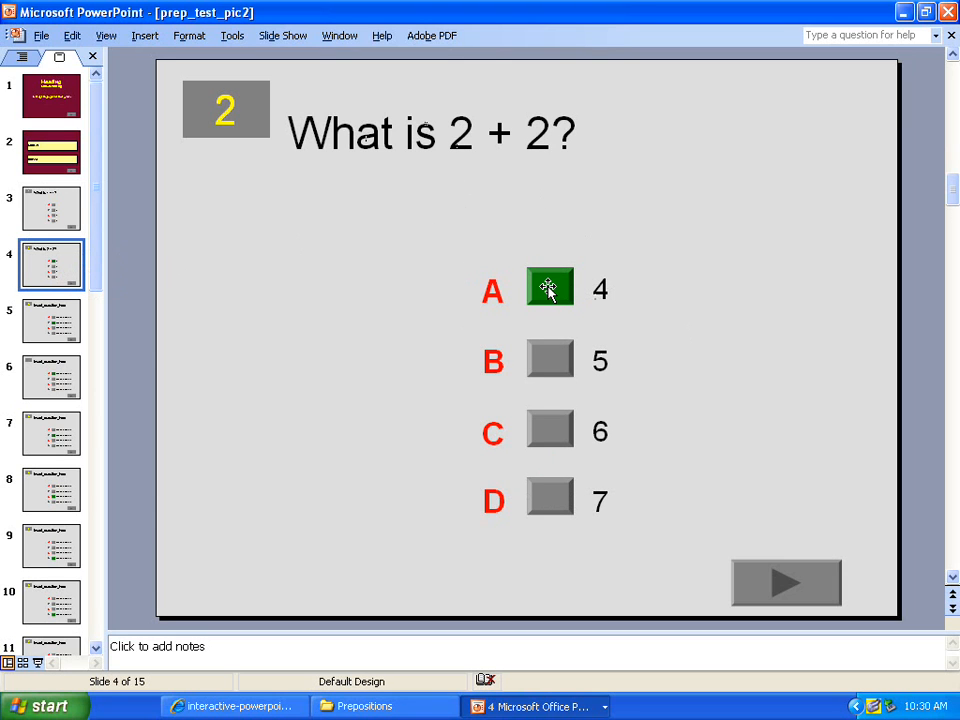
Recolour question 2's correct-answer A button grey via Format AutoShape, then return to question 1.
{"action": "right_click", "coordinate": [548, 288]}
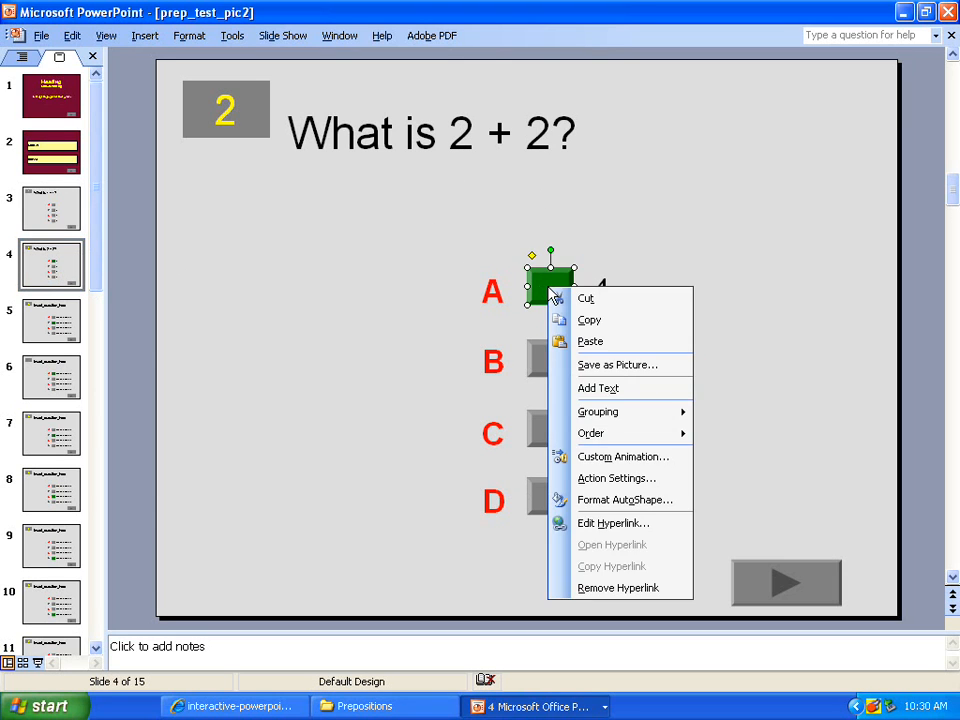
{"action": "mouse_move", "coordinate": [620, 500]}
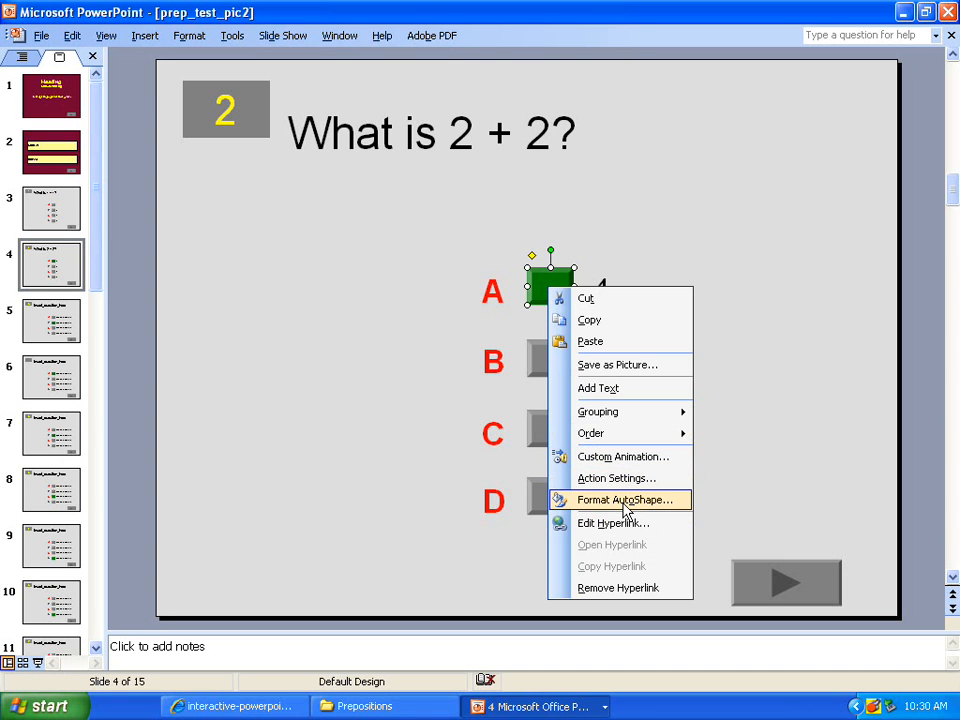
{"action": "left_click", "coordinate": [620, 500]}
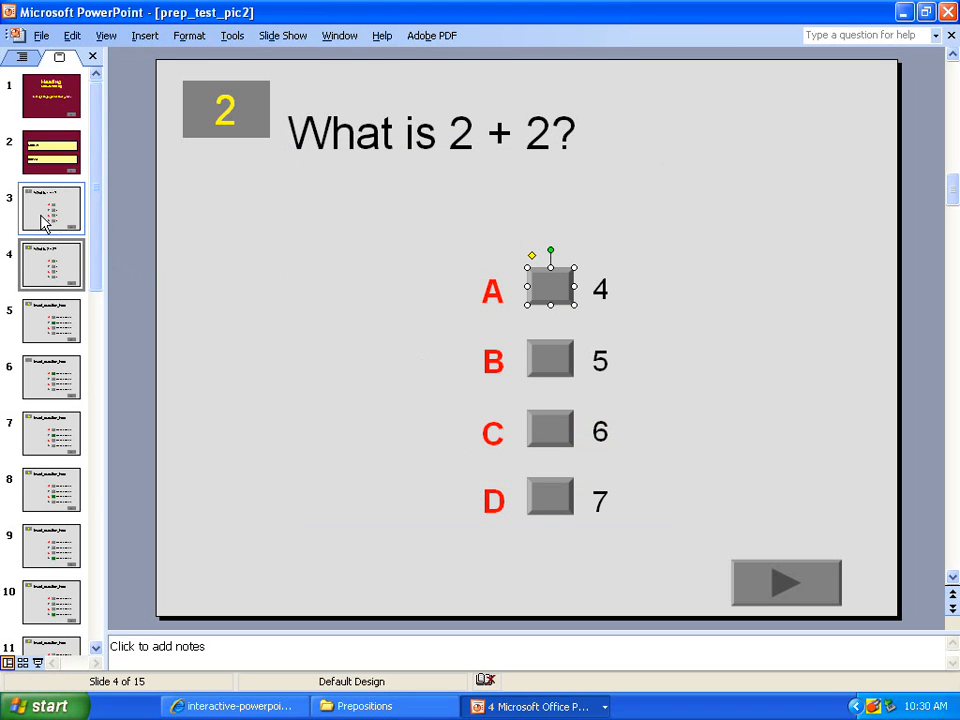
{"action": "mouse_move", "coordinate": [50, 208]}
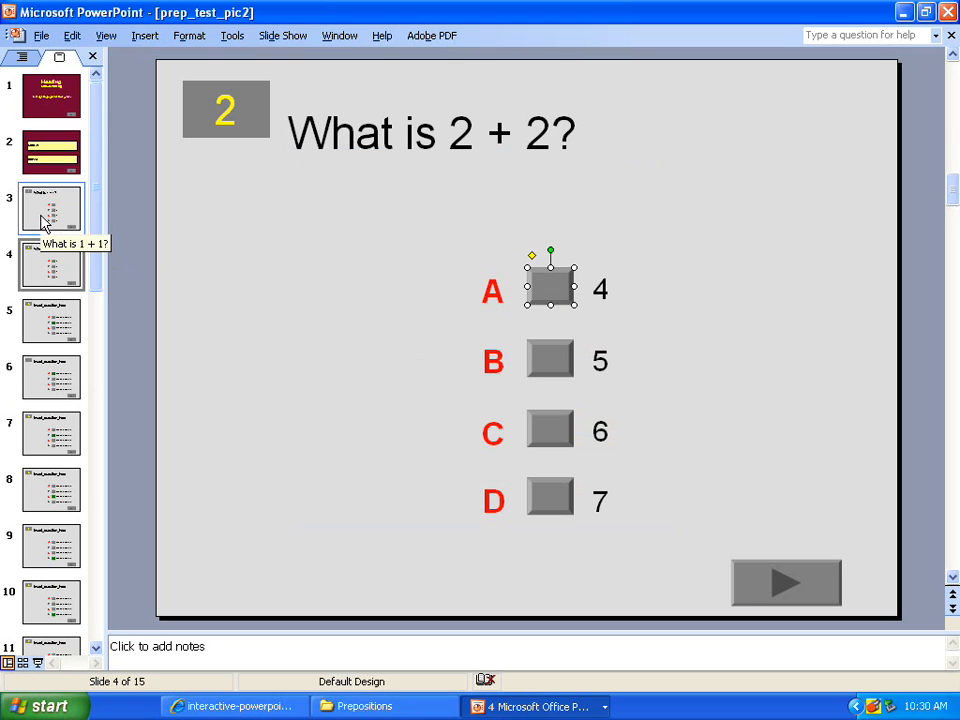
{"action": "left_click", "coordinate": [52, 208]}
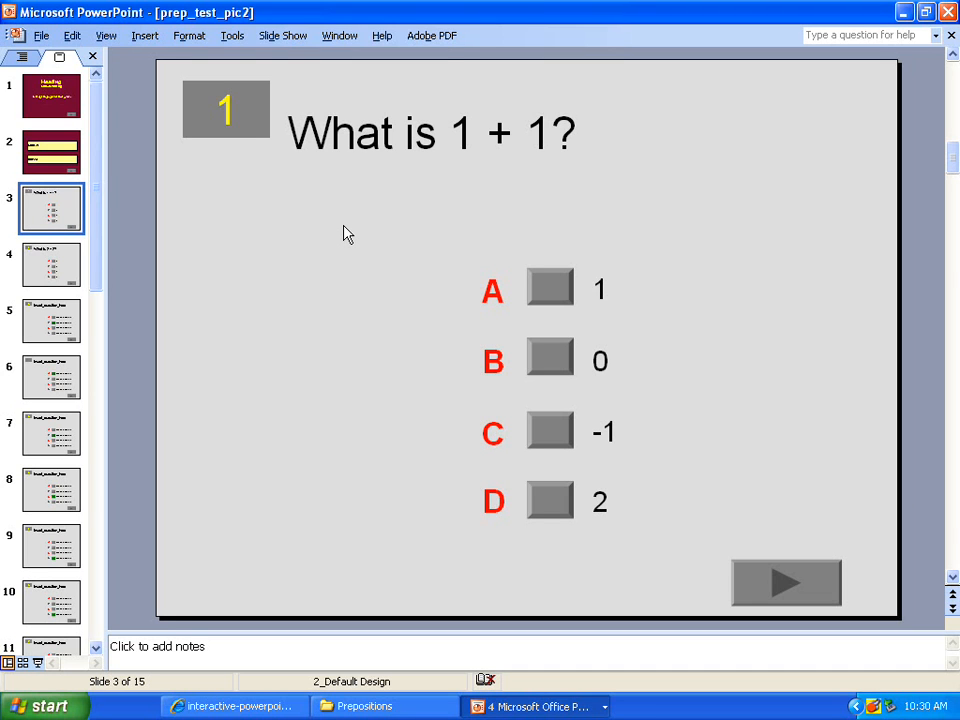
Switch to the Presentation1 intro deck from the taskbar and place the cursor at the end of the template bullet.
{"action": "left_click", "coordinate": [536, 706]}
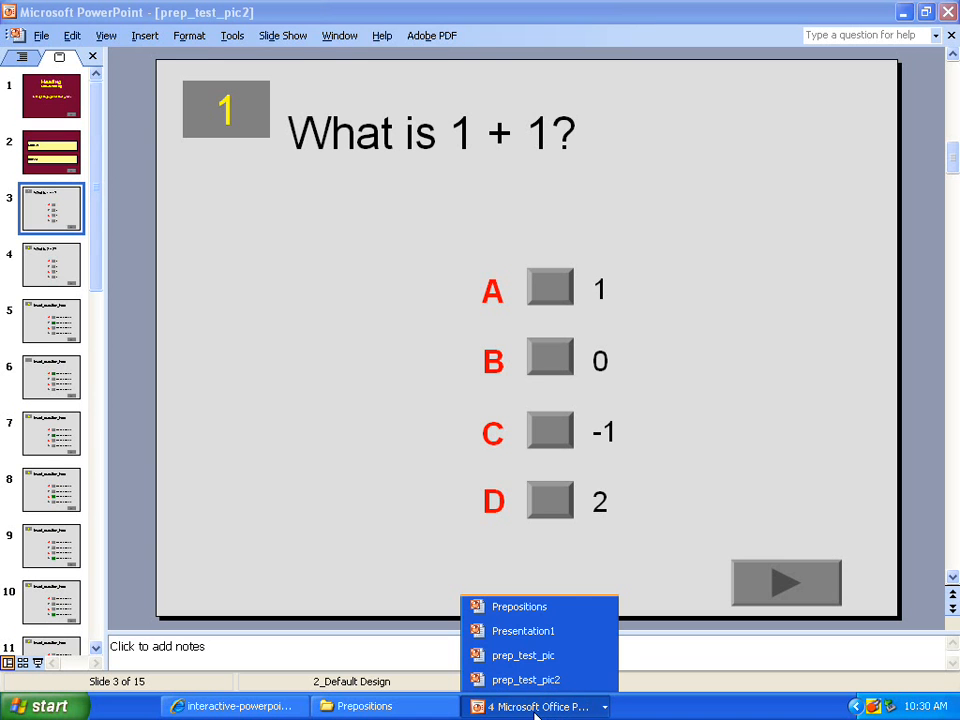
{"action": "mouse_move", "coordinate": [538, 632]}
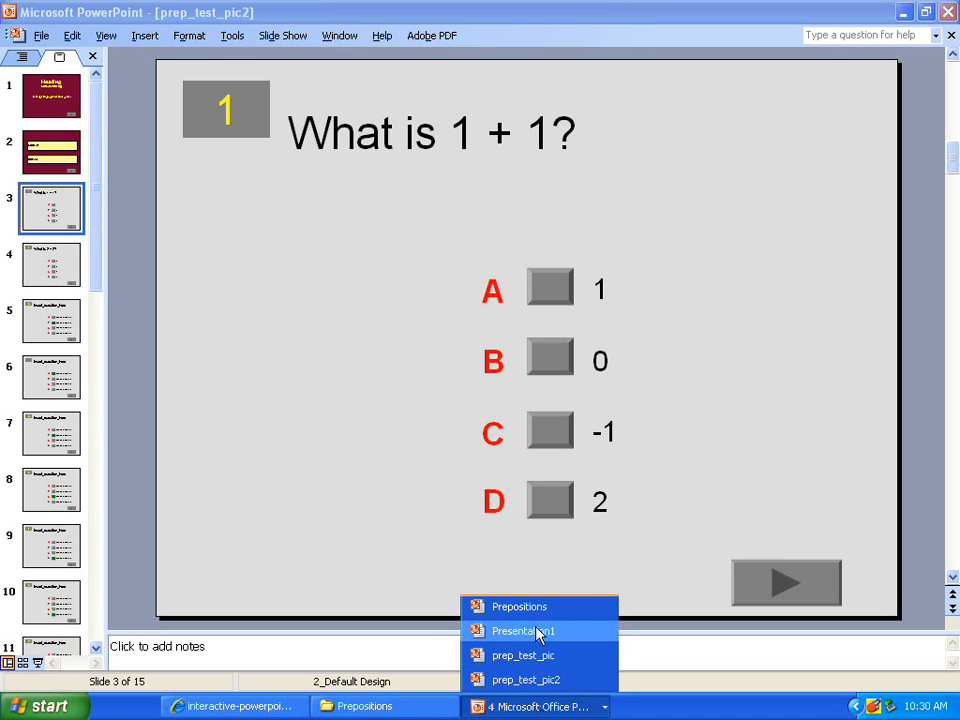
{"action": "left_click", "coordinate": [524, 630]}
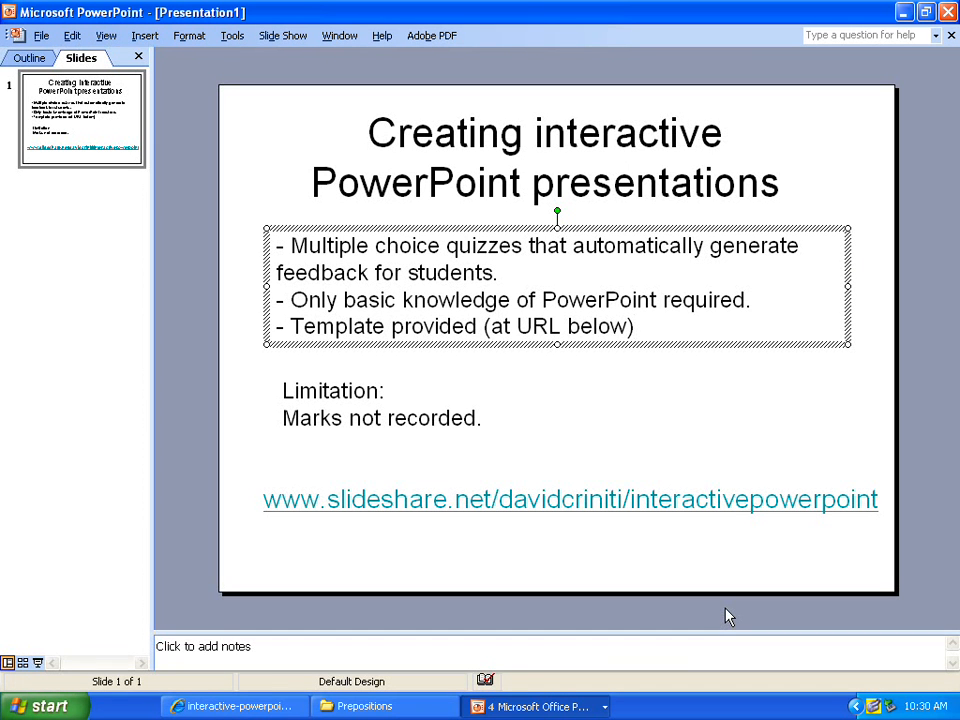
{"action": "left_click", "coordinate": [632, 326]}
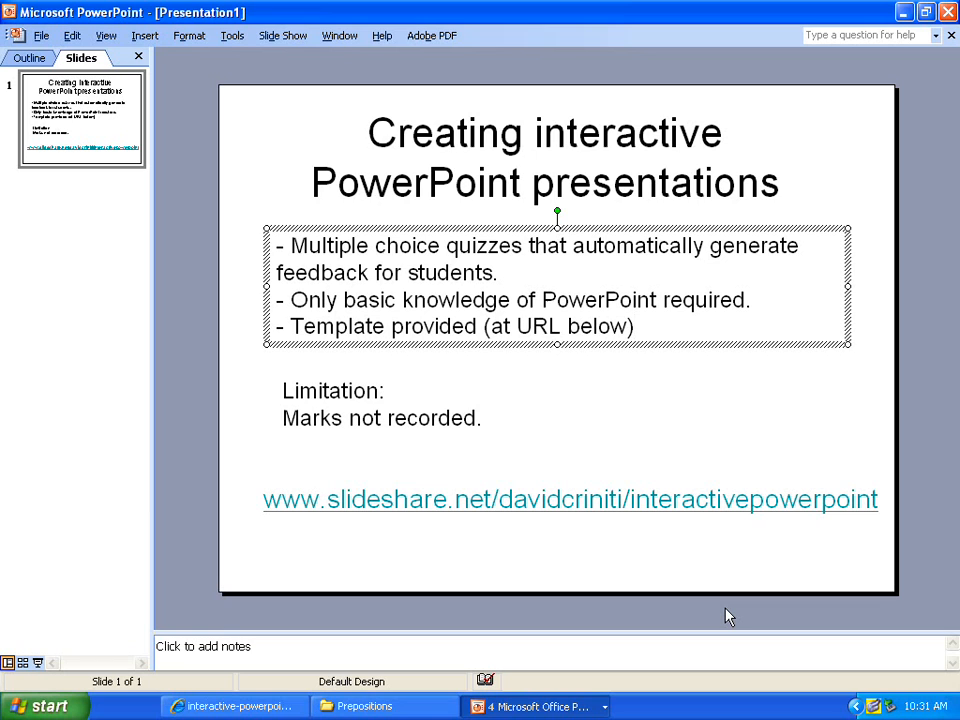
{"action": "left_click", "coordinate": [636, 326]}
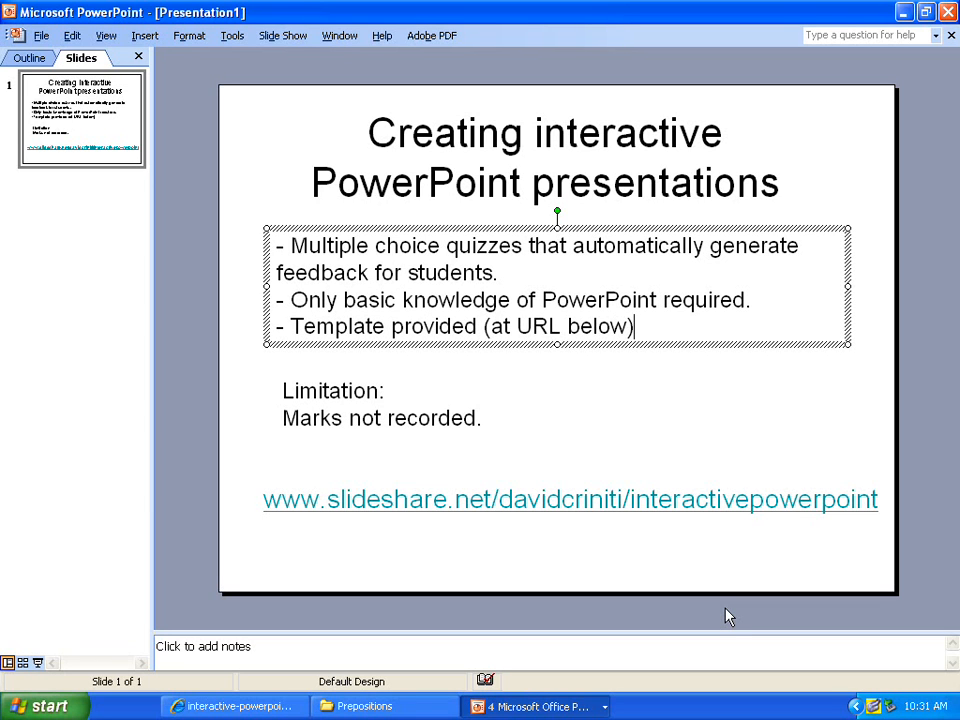